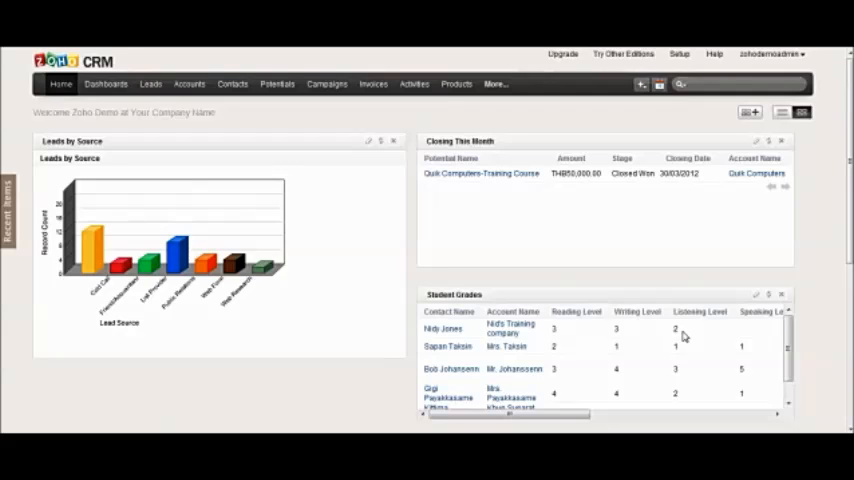
pyautogui.moveTo(380, 264)
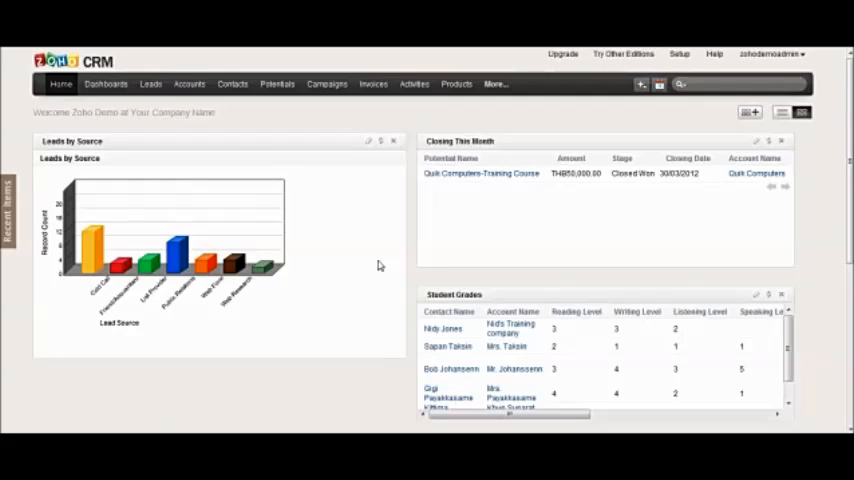
pyautogui.moveTo(150, 84)
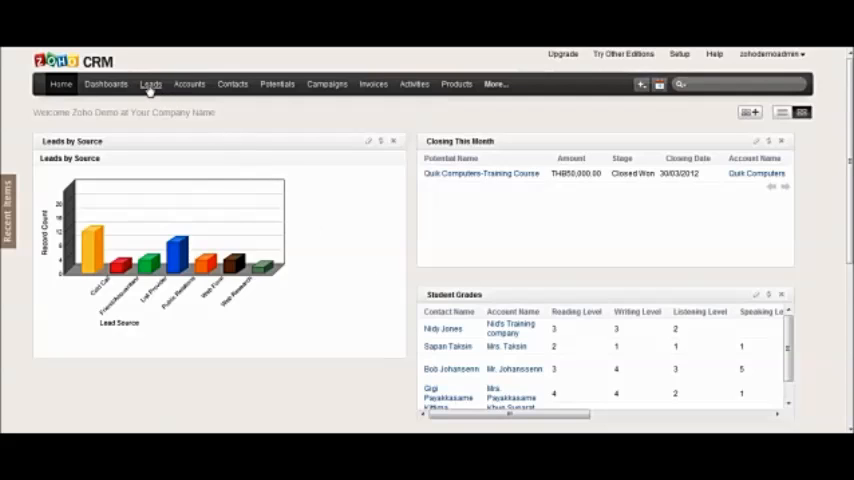
# Switch from the home dashboard to the Leads module's All Open Leads list.
pyautogui.click(150, 84)
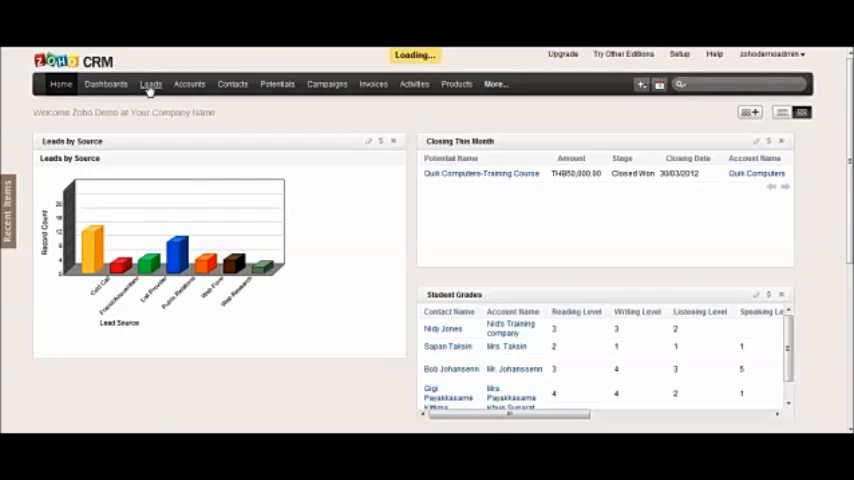
pyautogui.click(150, 84)
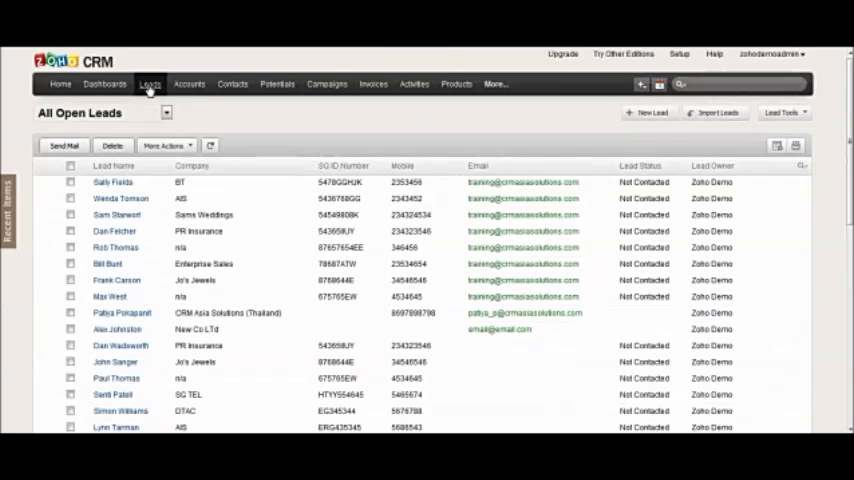
pyautogui.moveTo(388, 132)
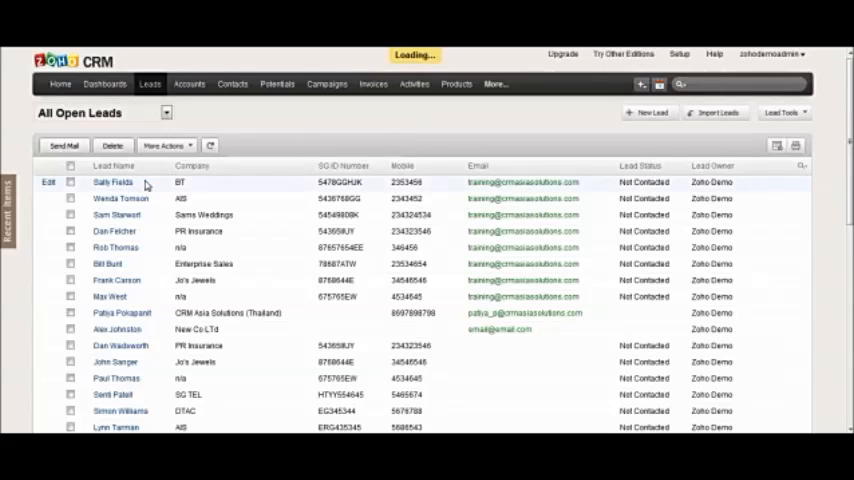
# Open the lead record from the list and reach its empty Open Activities section to log a call.
pyautogui.click(112, 182)
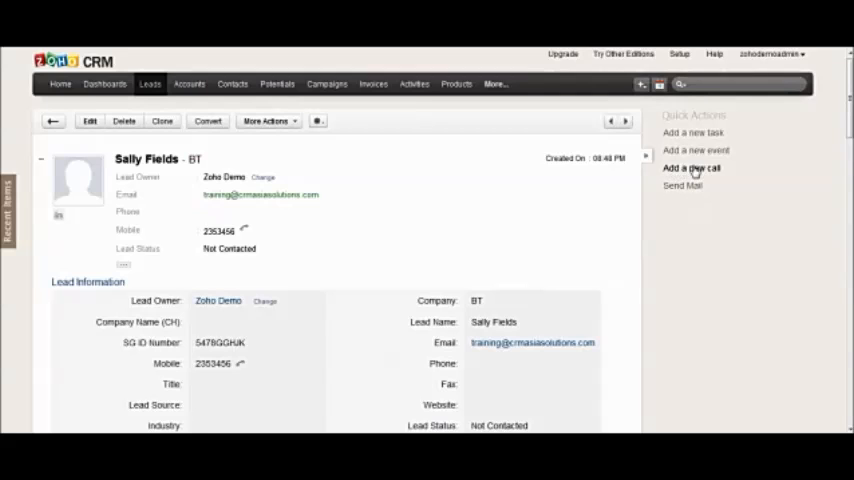
pyautogui.moveTo(404, 216)
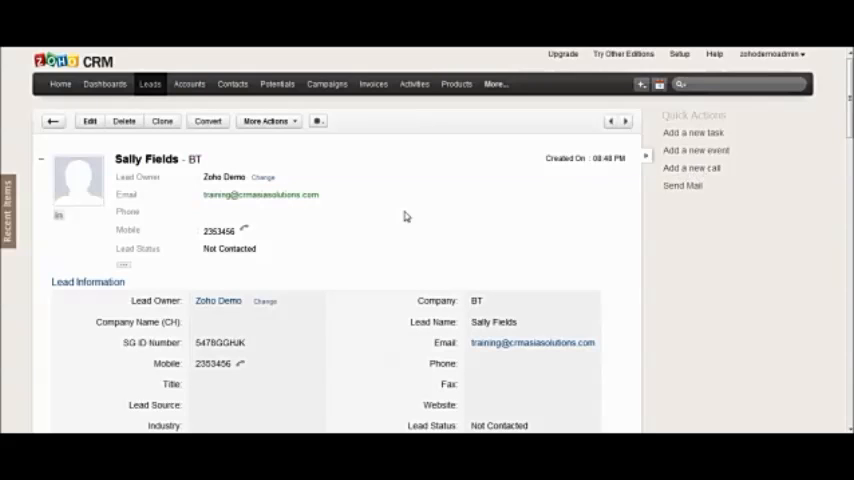
pyautogui.scroll(-3)
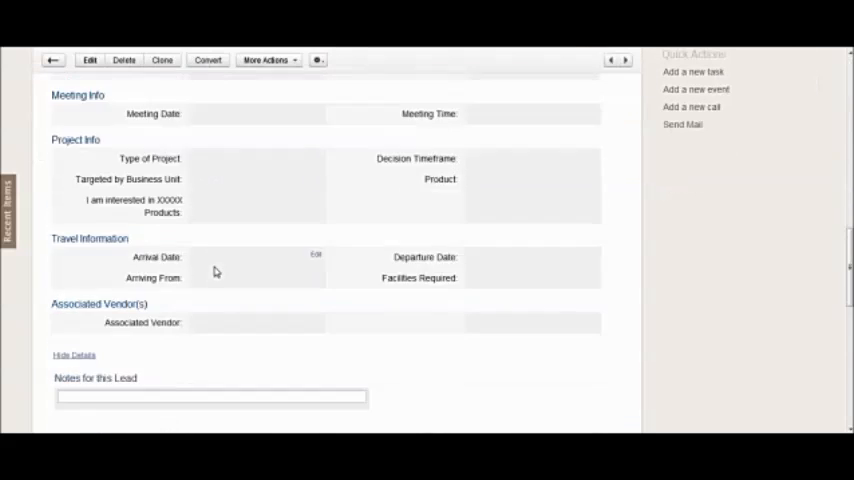
pyautogui.scroll(-3)
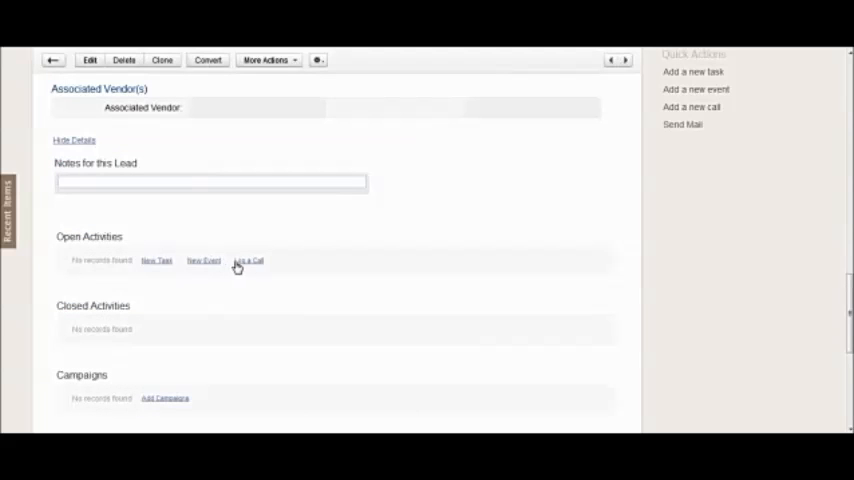
pyautogui.moveTo(344, 240)
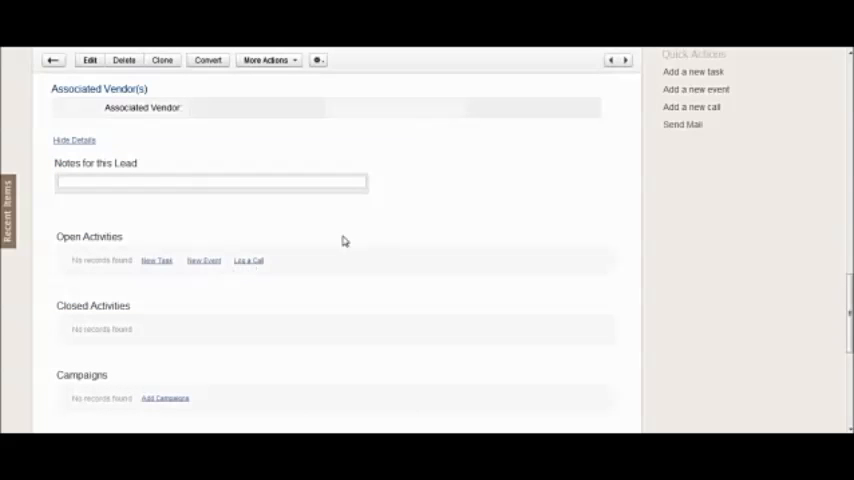
pyautogui.click(692, 108)
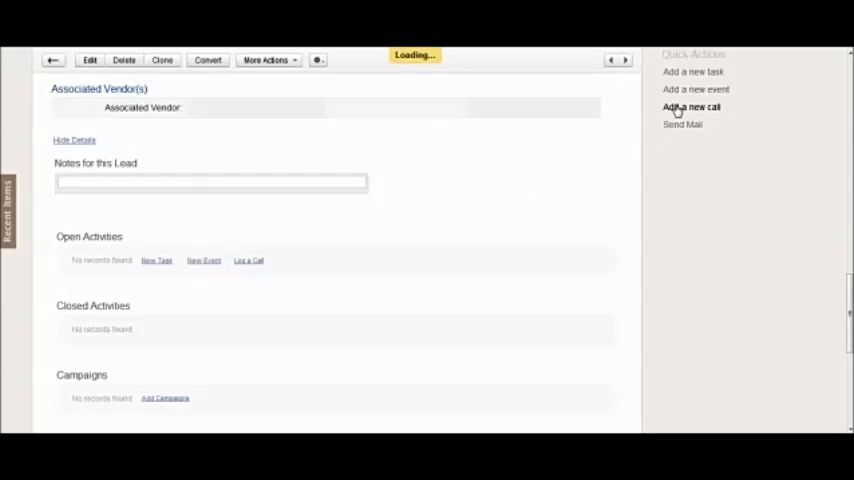
# Begin a new call log with subject general enquiry, type Inbound and purpose Prospecting.
pyautogui.click(692, 108)
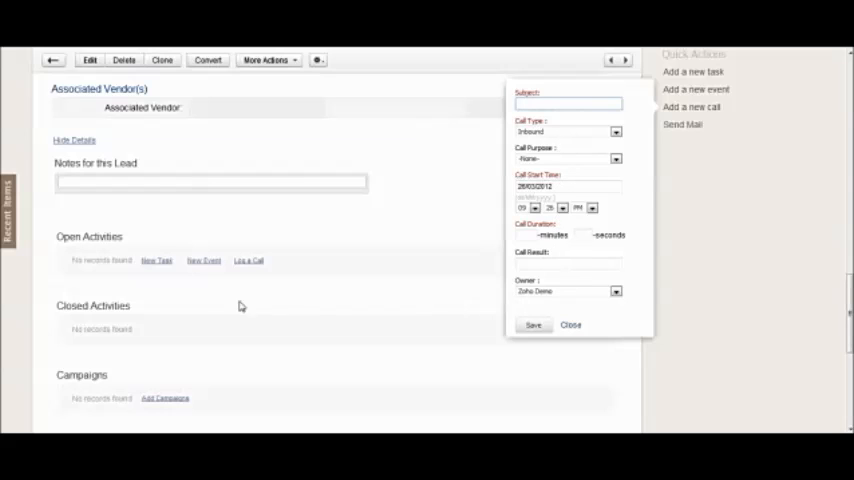
pyautogui.moveTo(250, 270)
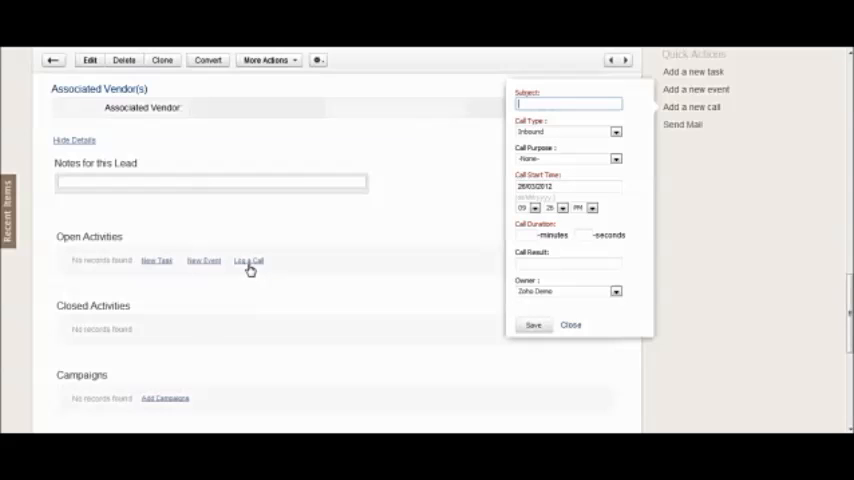
pyautogui.moveTo(510, 318)
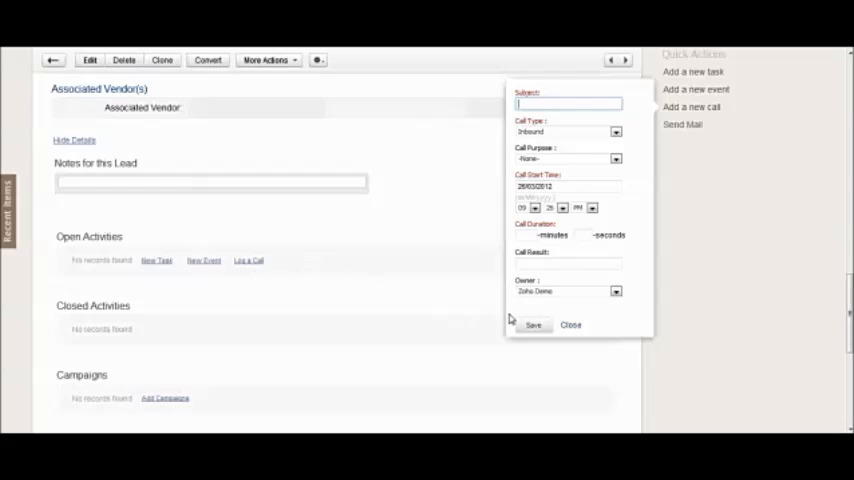
pyautogui.moveTo(696, 298)
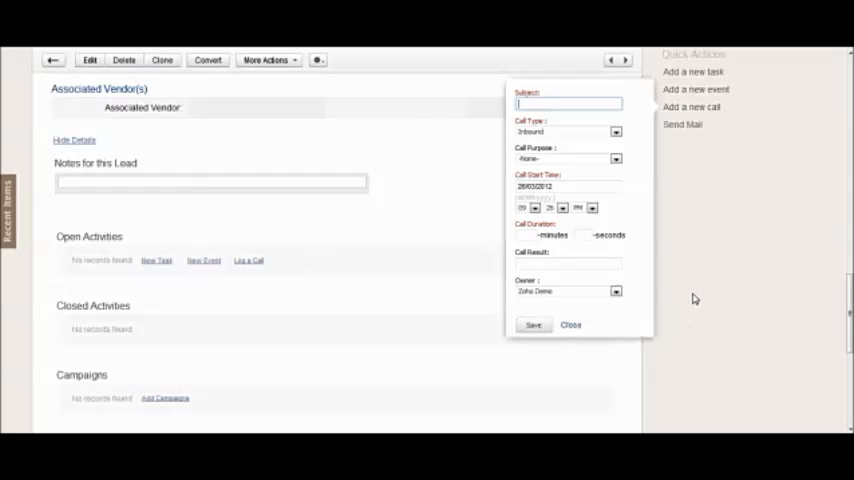
pyautogui.moveTo(692, 108)
pyautogui.write('general enquiry')
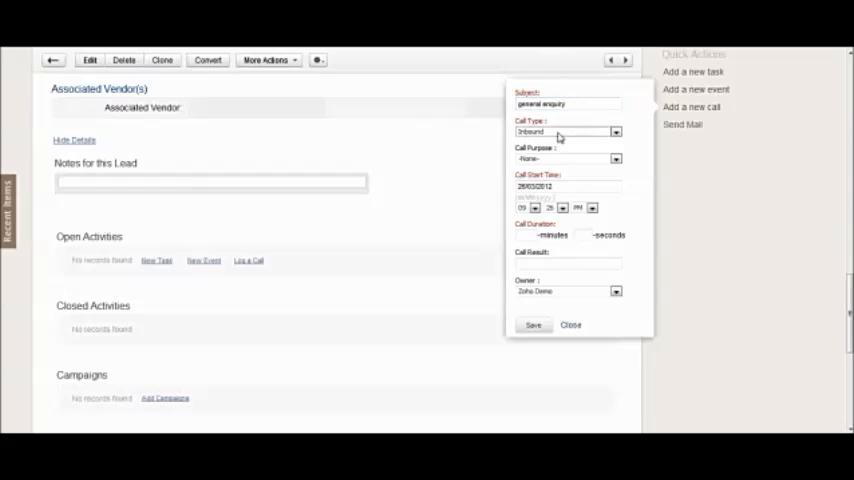
pyautogui.click(616, 132)
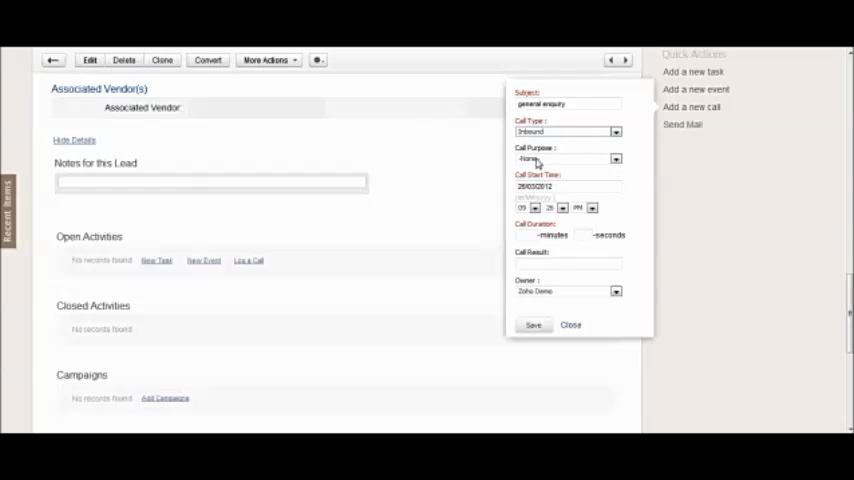
pyautogui.click(616, 160)
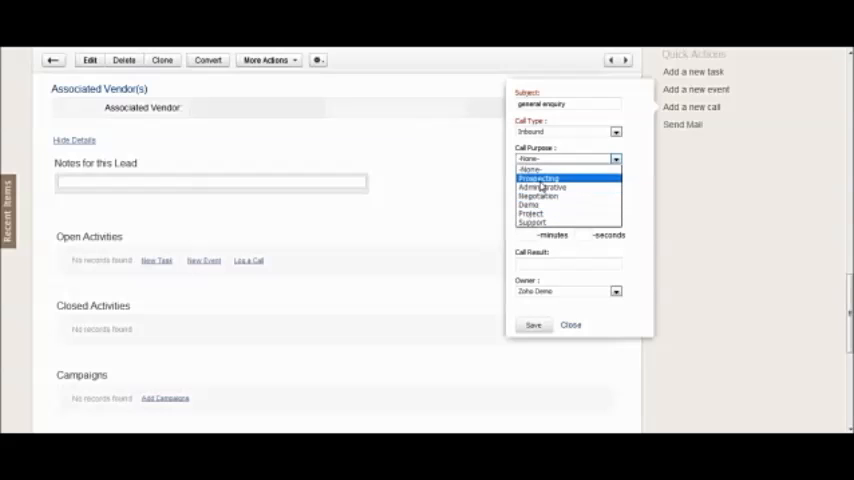
pyautogui.click(540, 178)
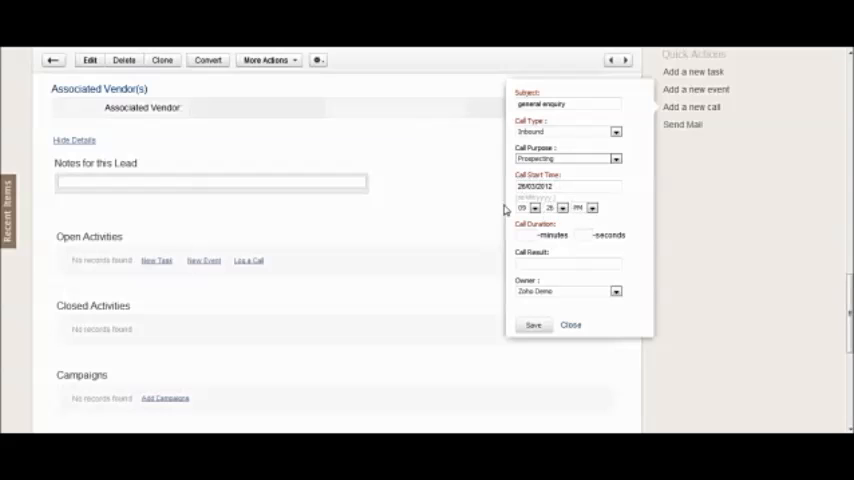
pyautogui.moveTo(628, 212)
pyautogui.write('5')
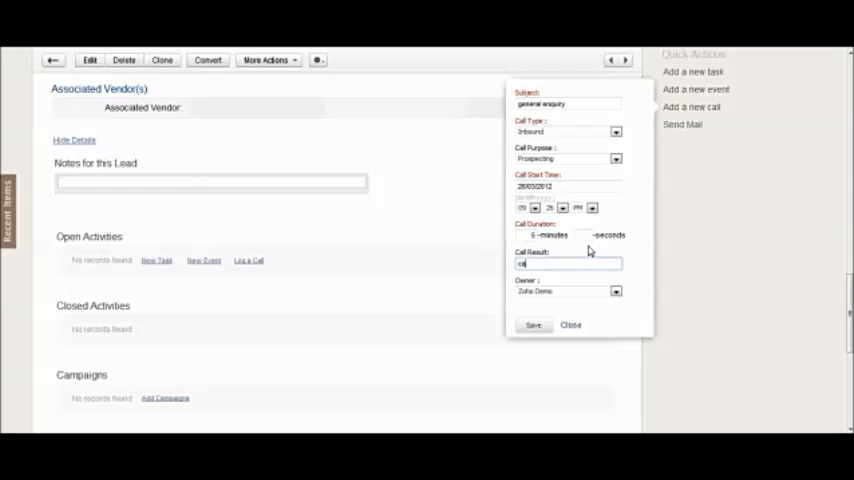
# Fill in the 5-minute duration and a call-result note about the product.
pyautogui.write('called to find out about')
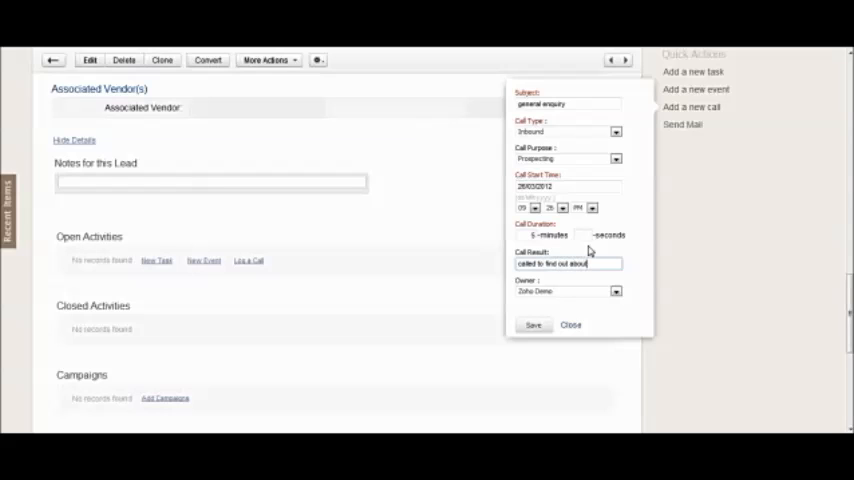
pyautogui.write('product a.b.c')
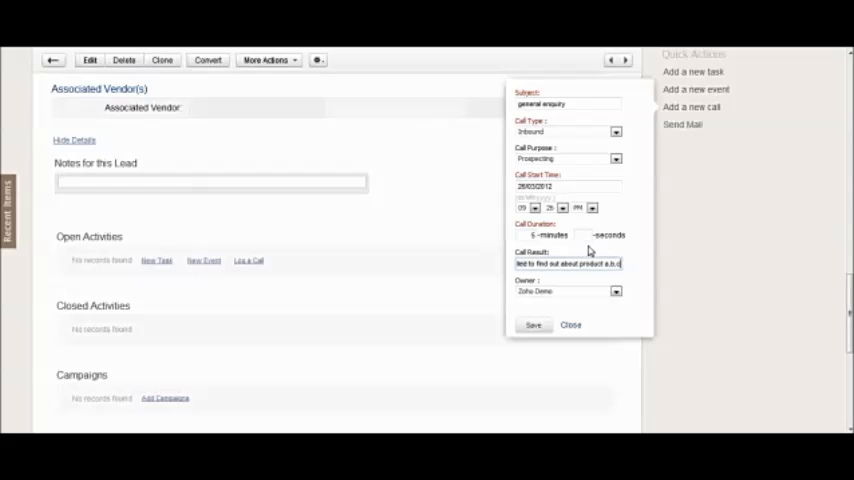
pyautogui.moveTo(560, 300)
pyautogui.write('0')
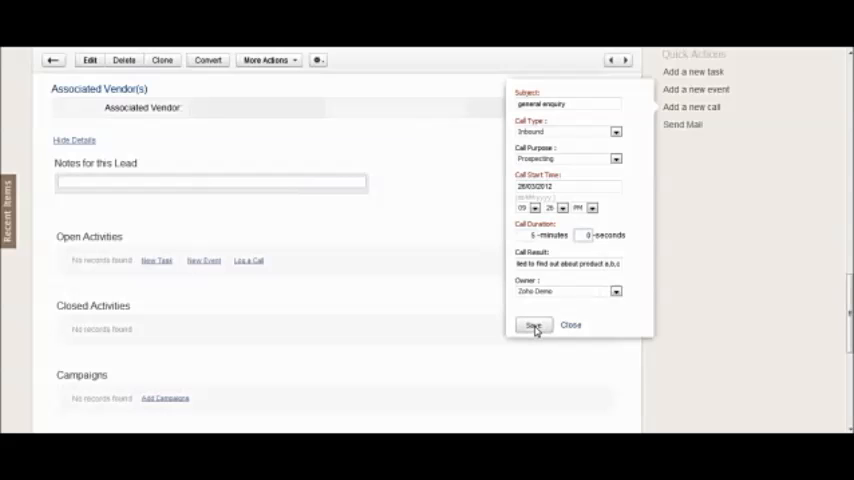
# Save the call so it appears as a completed general enquiry under Closed Activities.
pyautogui.click(532, 324)
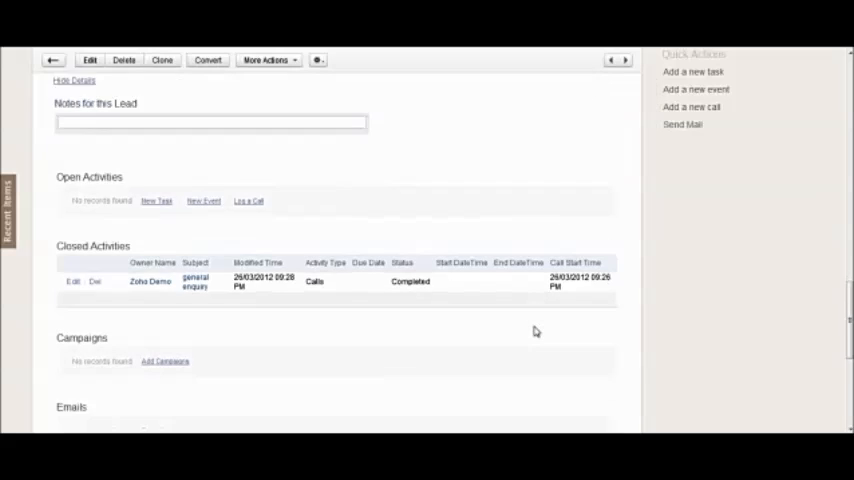
pyautogui.scroll(-3)
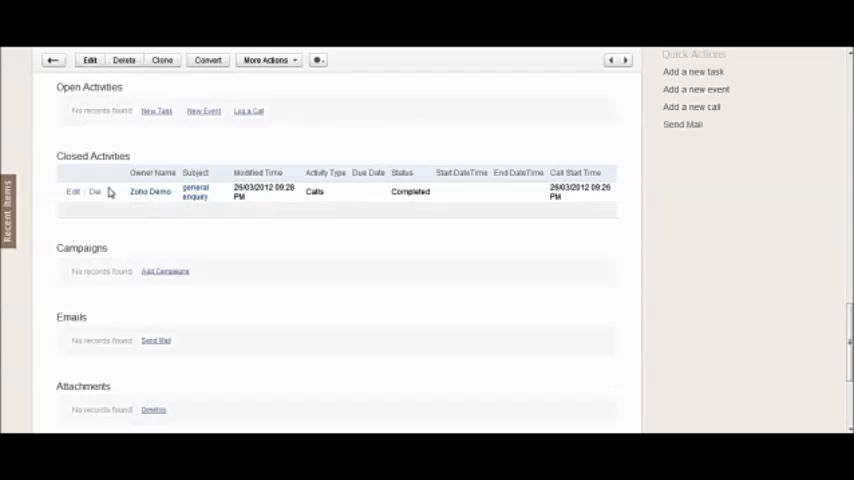
pyautogui.moveTo(128, 162)
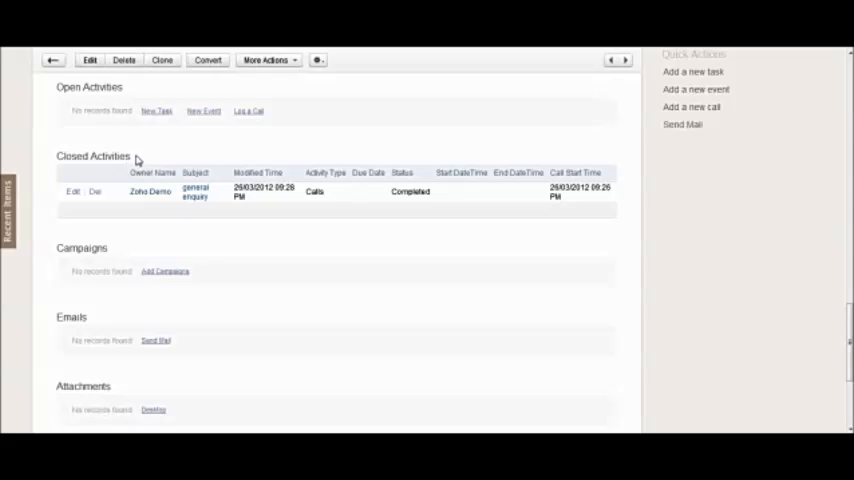
pyautogui.moveTo(706, 118)
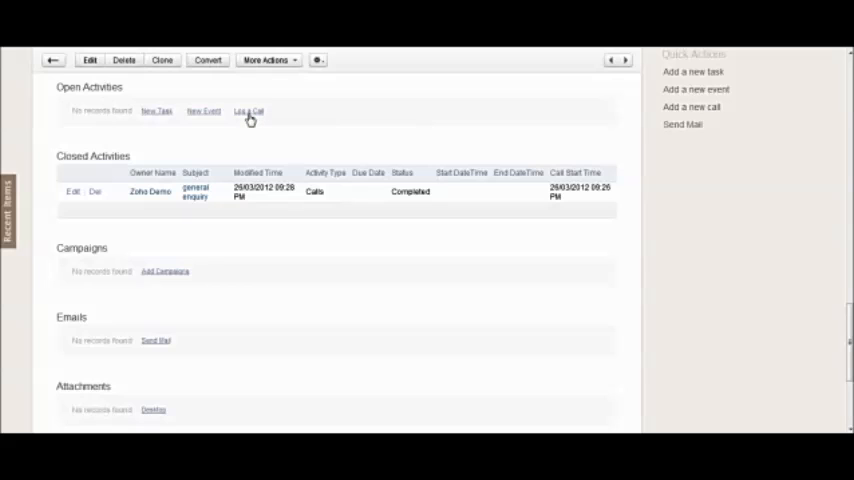
pyautogui.moveTo(290, 120)
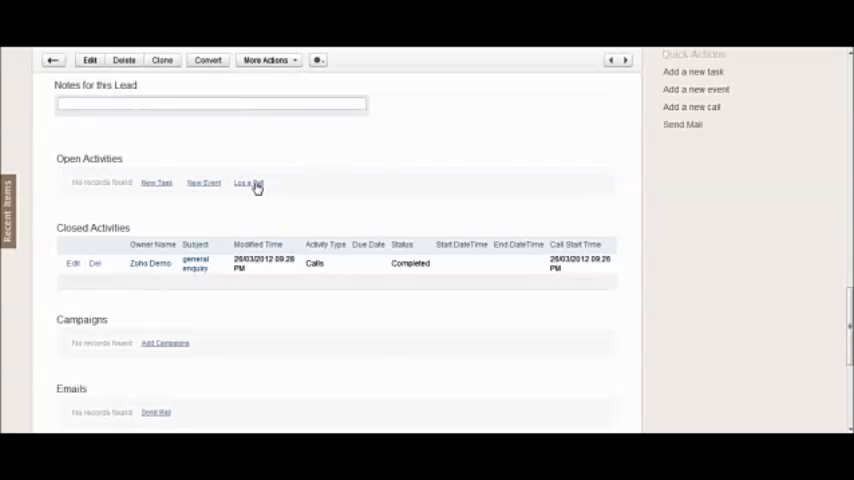
# Begin a second call log with subject 'Enquiry about products'.
pyautogui.click(248, 184)
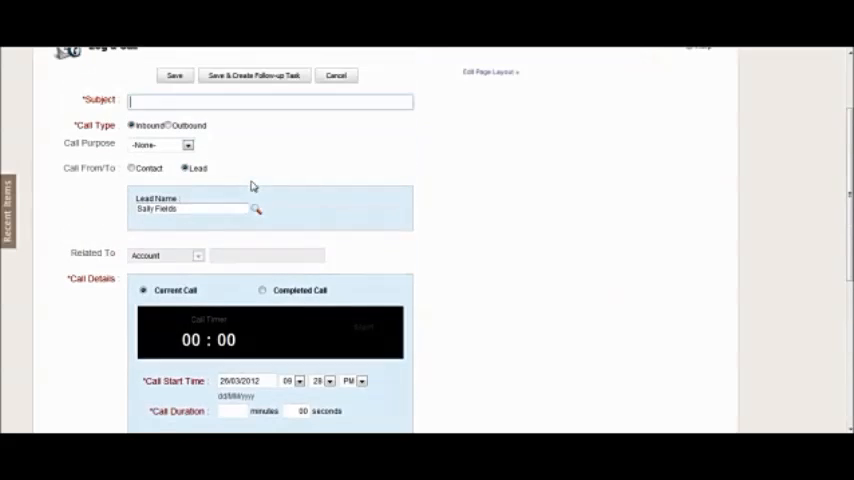
pyautogui.scroll(3)
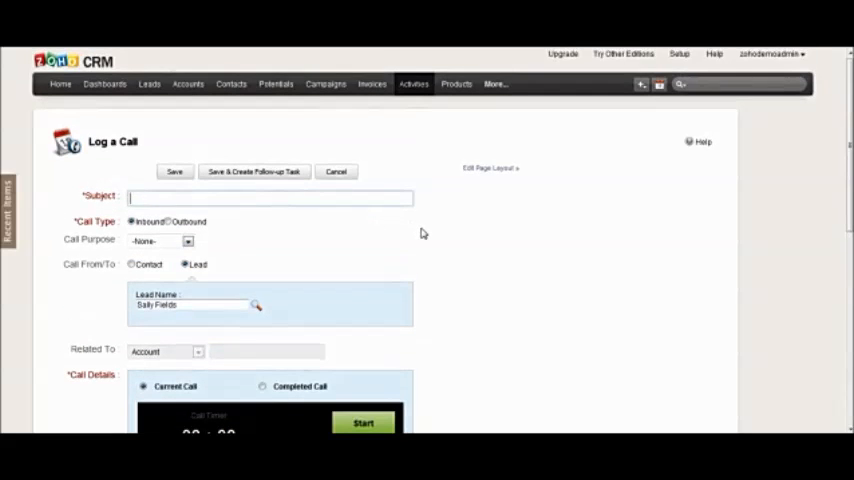
pyautogui.scroll(-3)
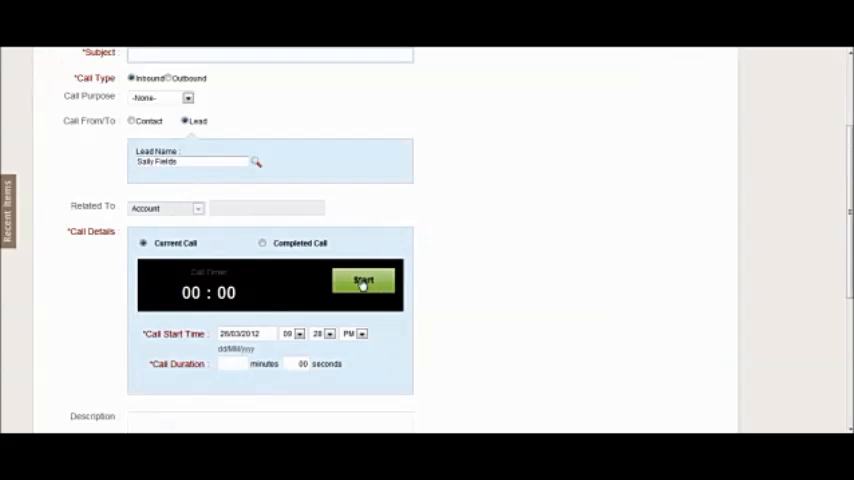
pyautogui.moveTo(464, 276)
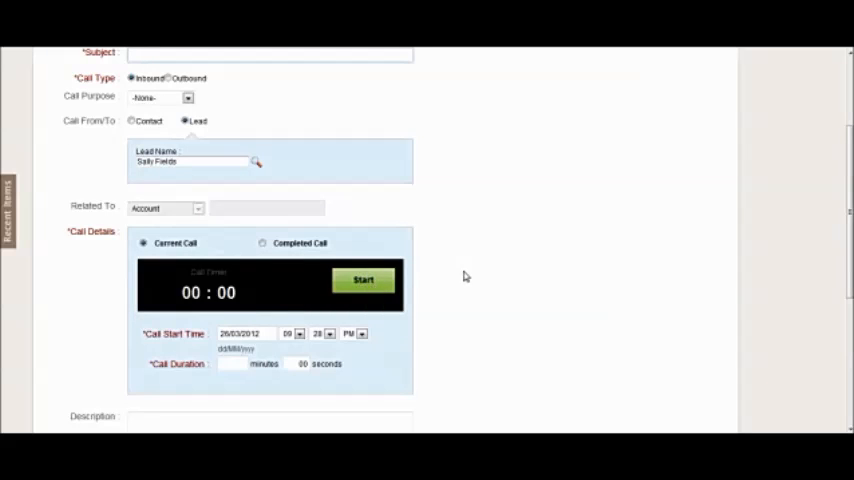
pyautogui.moveTo(508, 244)
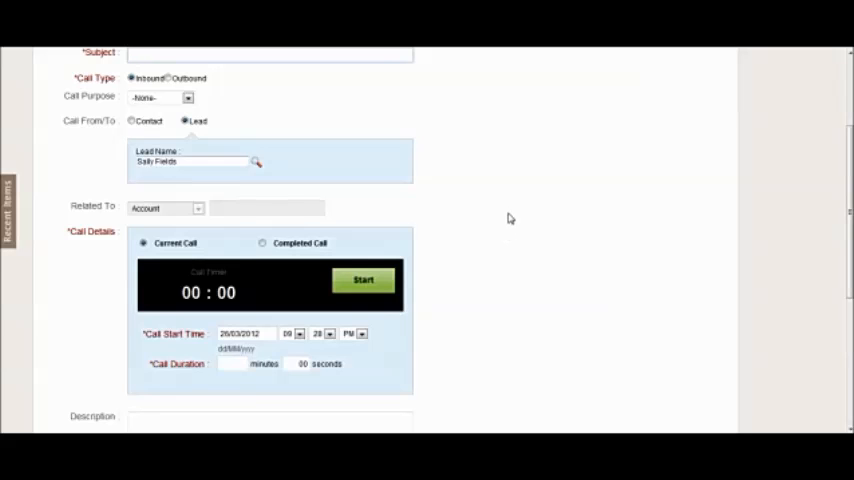
pyautogui.moveTo(496, 238)
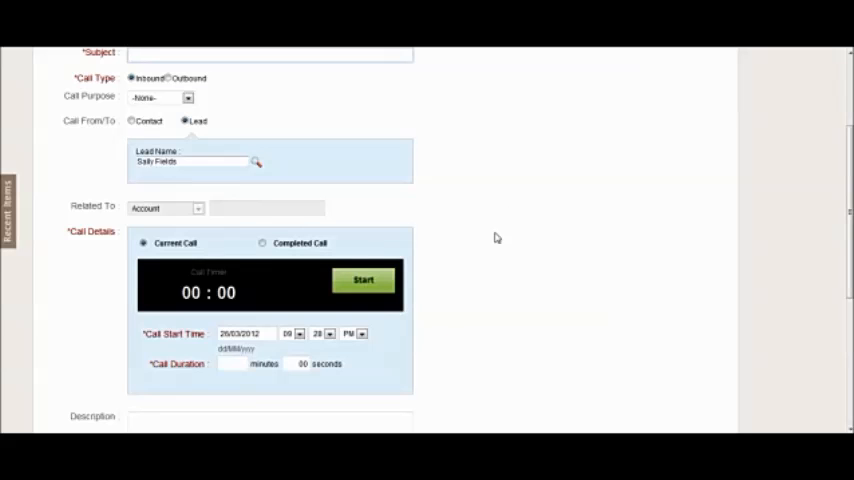
pyautogui.moveTo(424, 288)
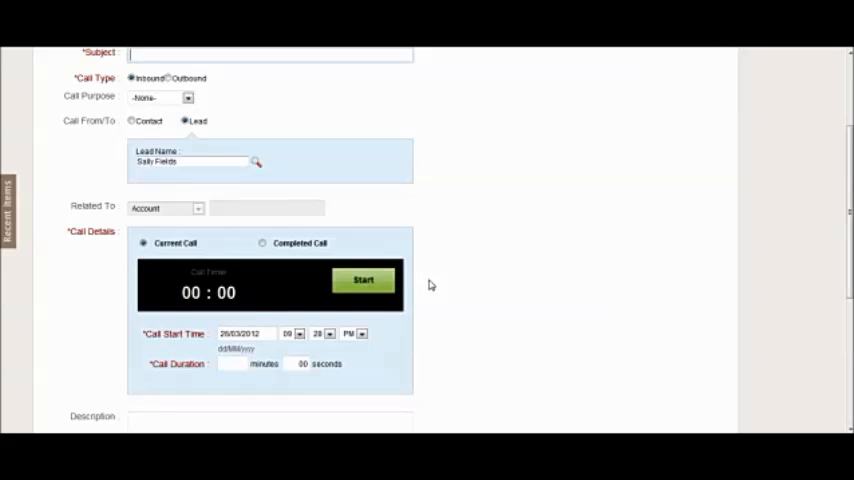
pyautogui.moveTo(446, 264)
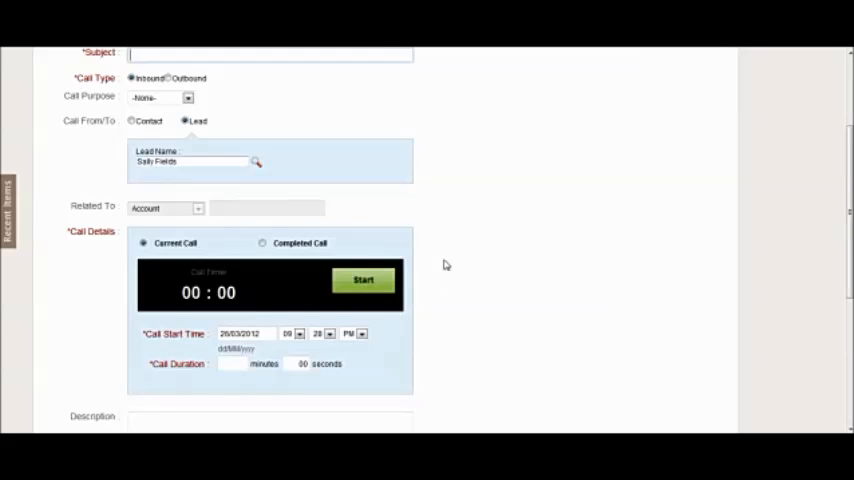
pyautogui.scroll(3)
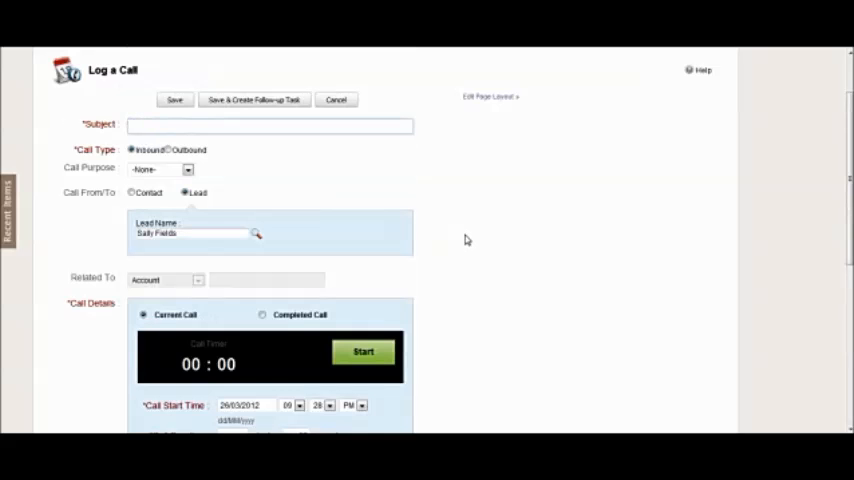
pyautogui.write('Enquiry about pro')
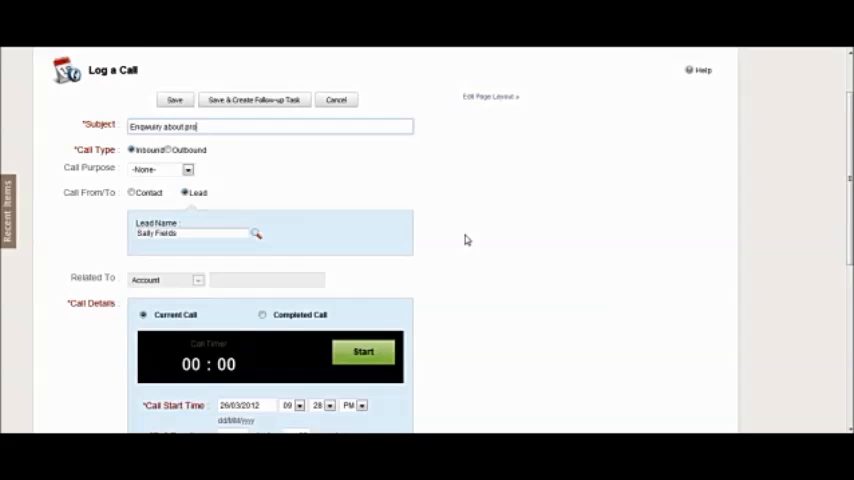
pyautogui.write('ducts')
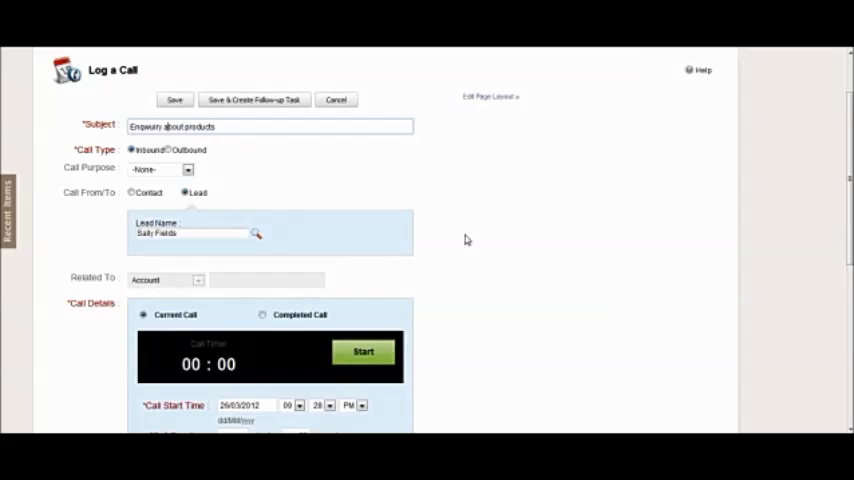
pyautogui.moveTo(302, 226)
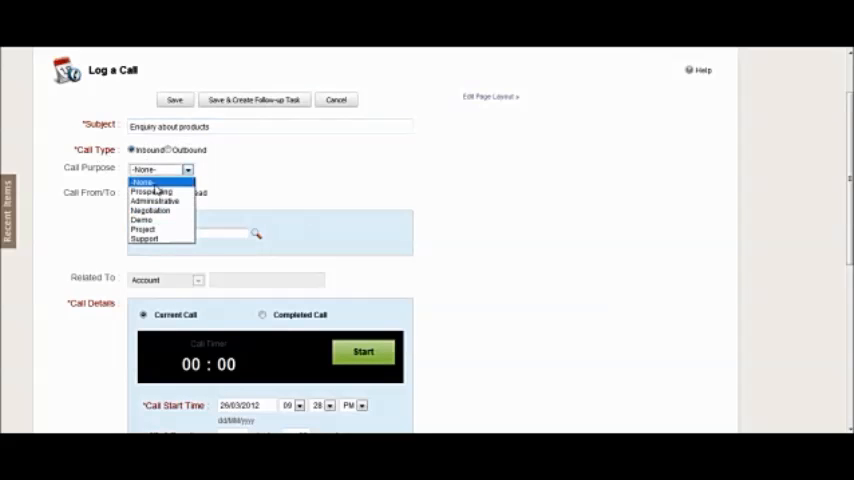
# Set the call purpose to Prospecting and start the call timer.
pyautogui.click(152, 192)
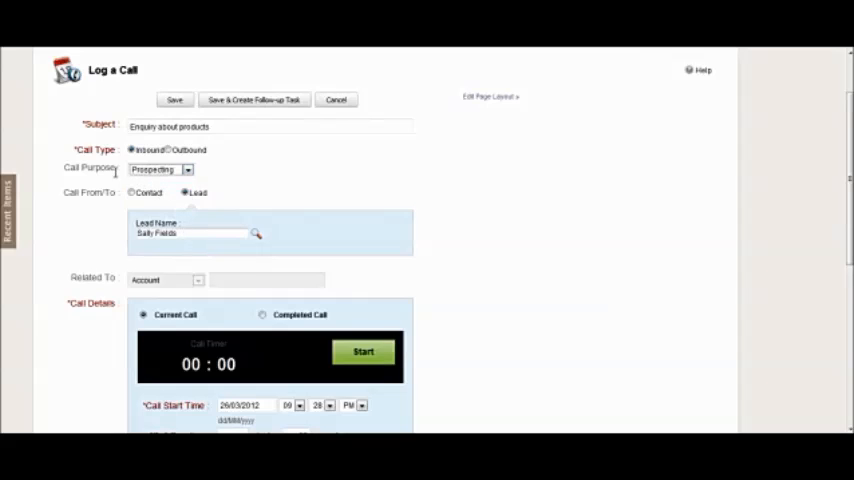
pyautogui.moveTo(234, 224)
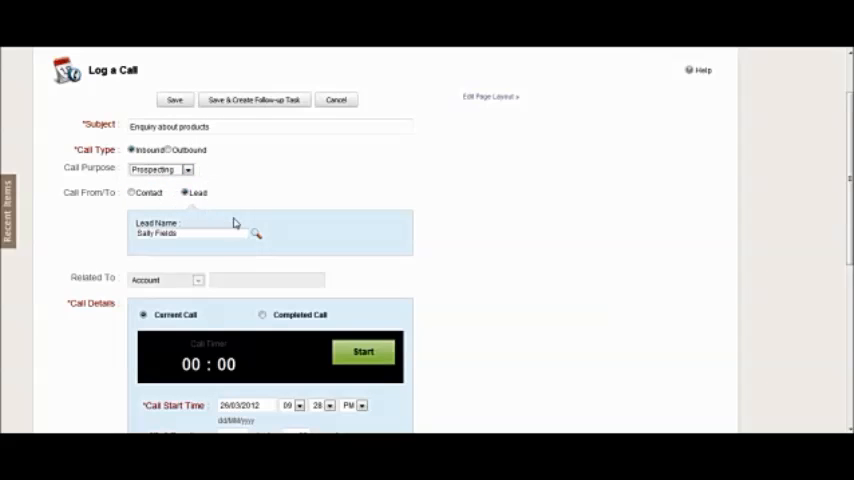
pyautogui.moveTo(208, 232)
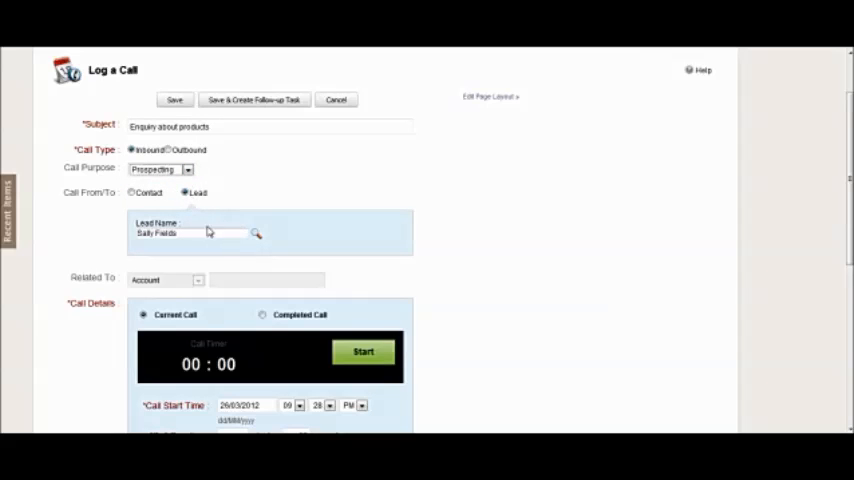
pyautogui.moveTo(264, 260)
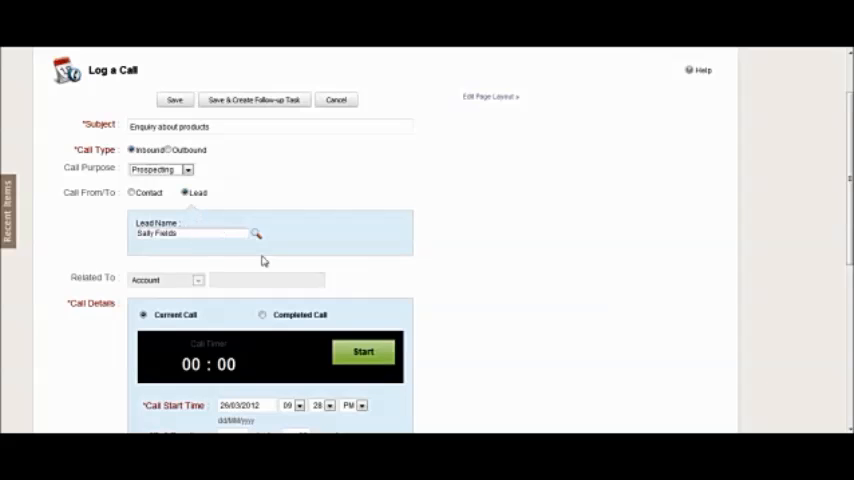
pyautogui.click(364, 352)
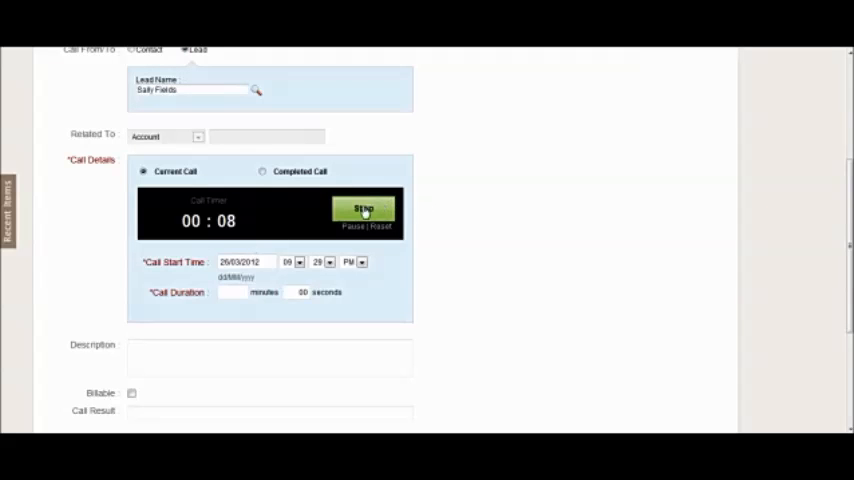
# Stop the timer at 8 seconds, enter description and 'call result', and save the call.
pyautogui.click(364, 212)
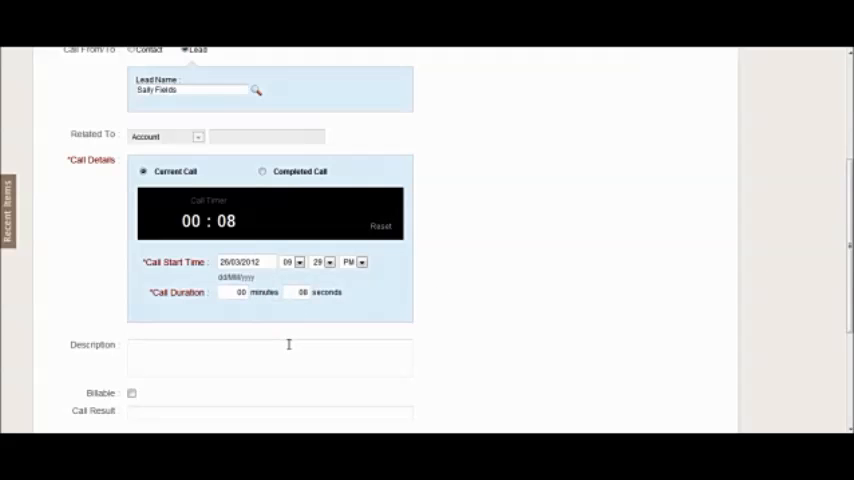
pyautogui.scroll(-3)
pyautogui.write('description')
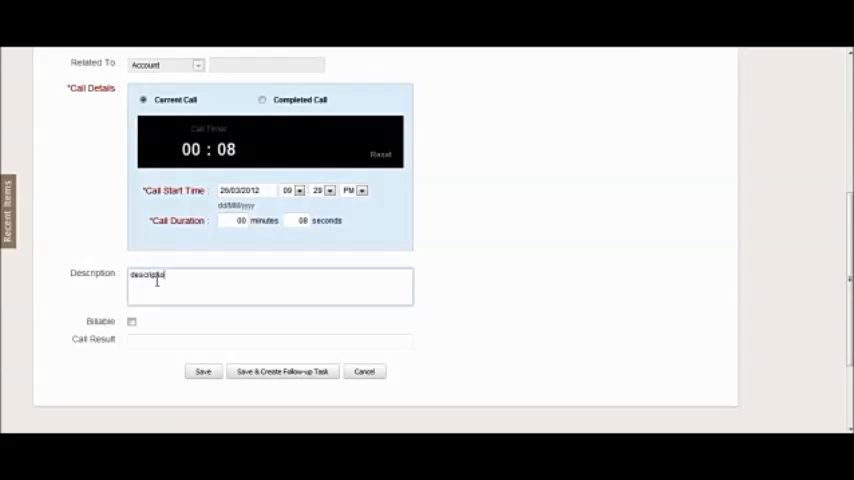
pyautogui.click(268, 340)
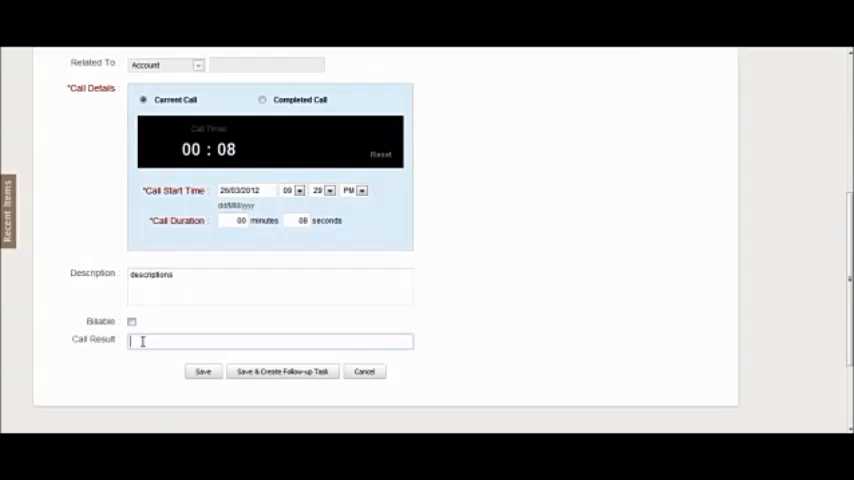
pyautogui.write('call result')
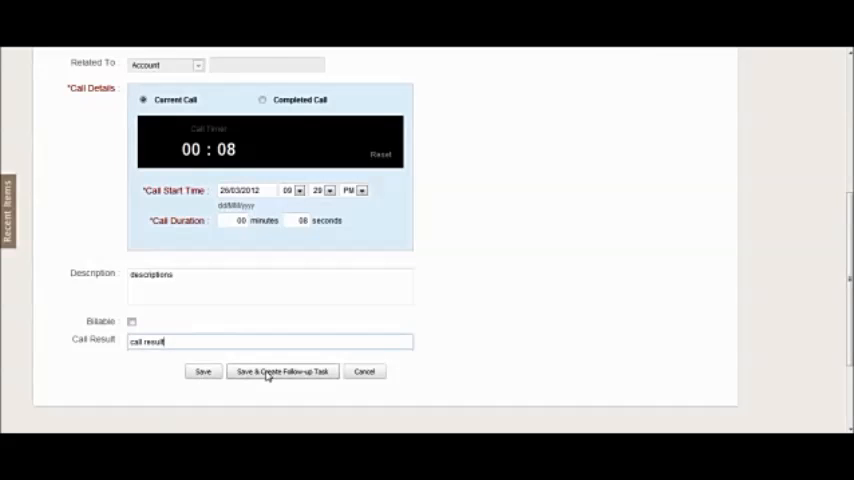
pyautogui.moveTo(304, 376)
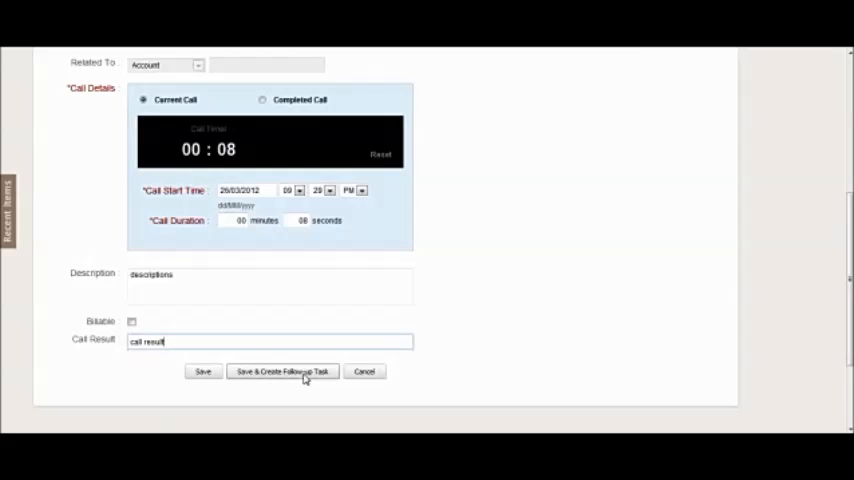
pyautogui.click(282, 372)
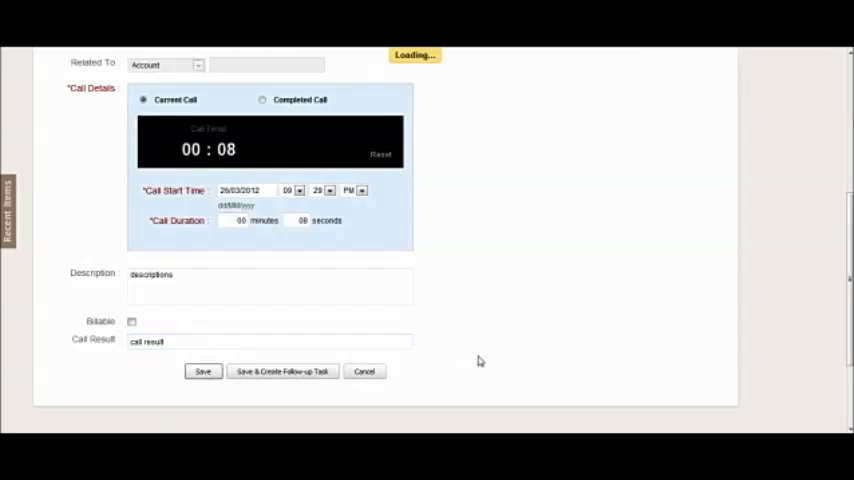
# Return to the lead record showing both completed calls under Closed Activities.
pyautogui.click(202, 372)
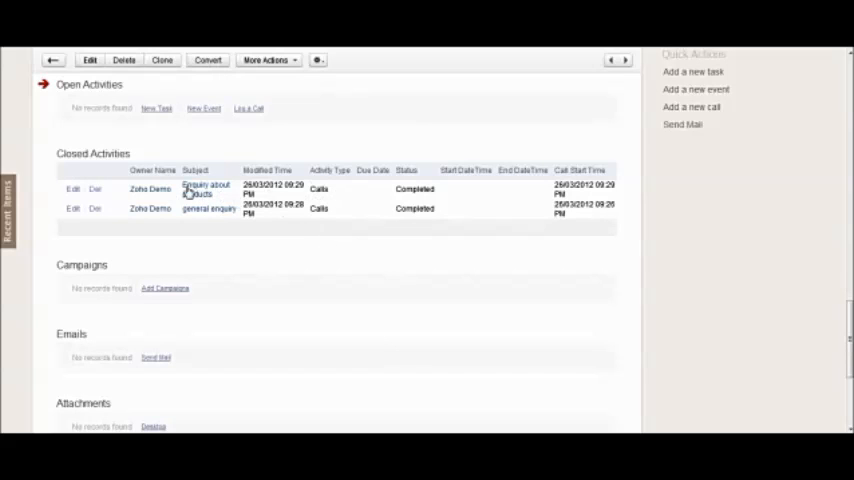
pyautogui.doubleClick(318, 188)
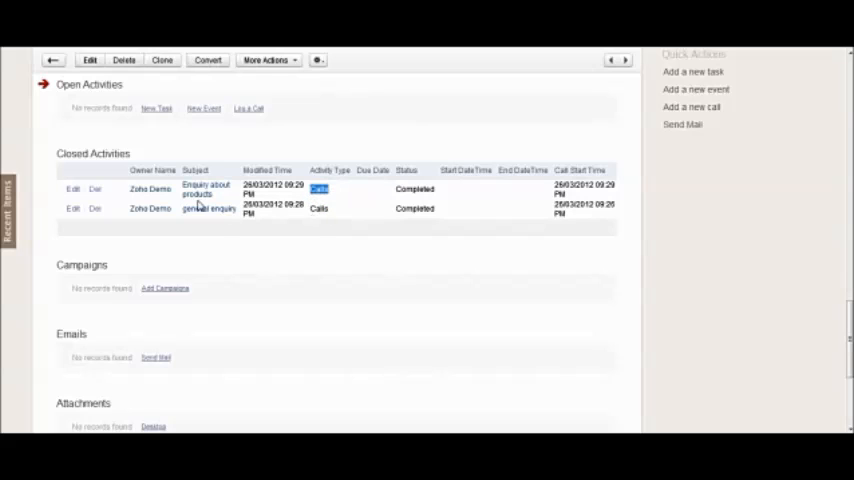
pyautogui.moveTo(690, 208)
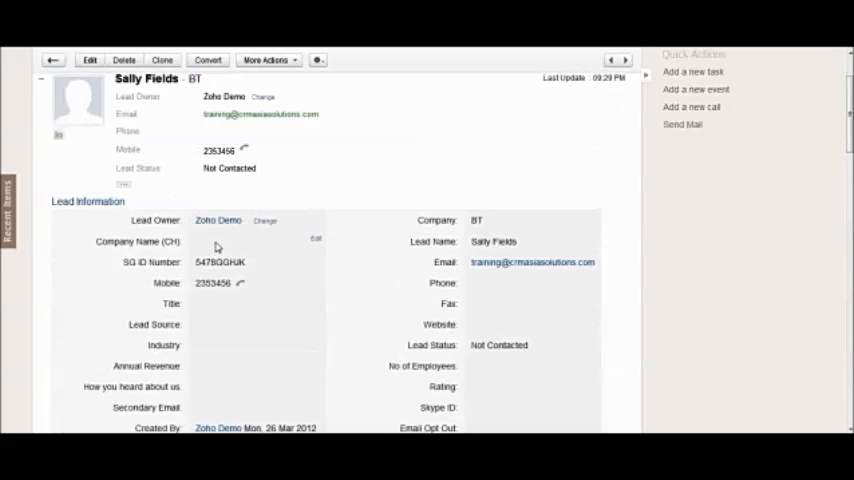
pyautogui.scroll(-3)
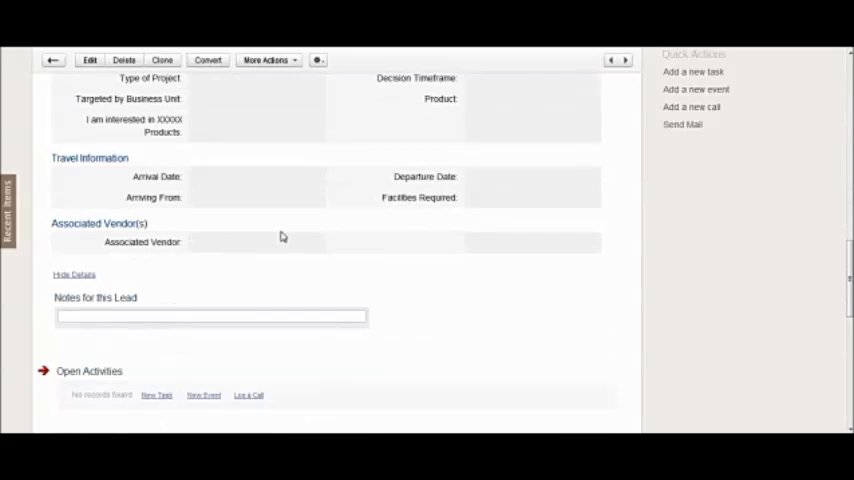
pyautogui.moveTo(692, 108)
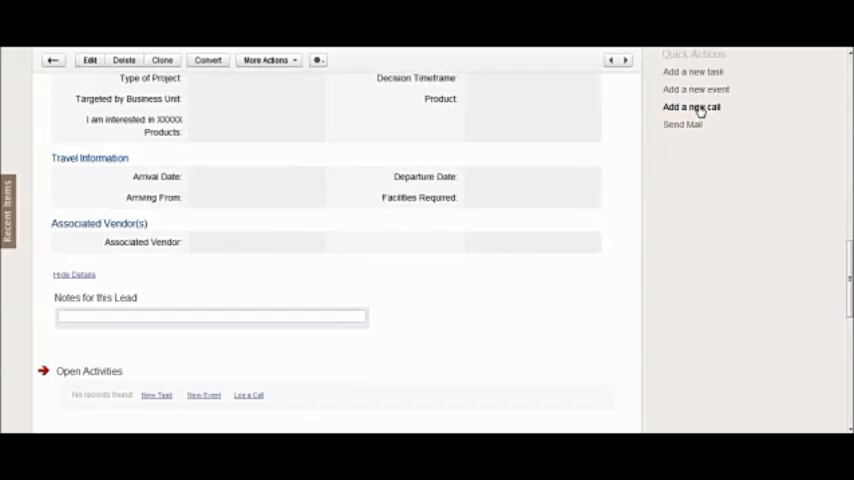
pyautogui.click(690, 108)
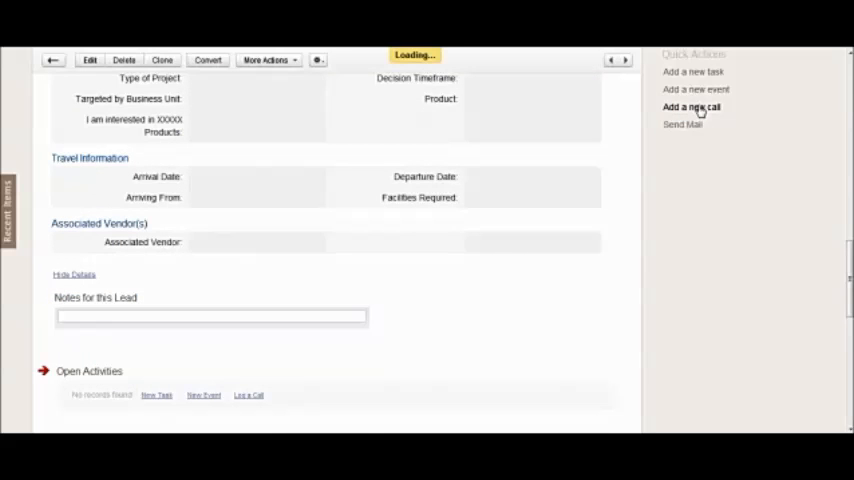
pyautogui.click(690, 108)
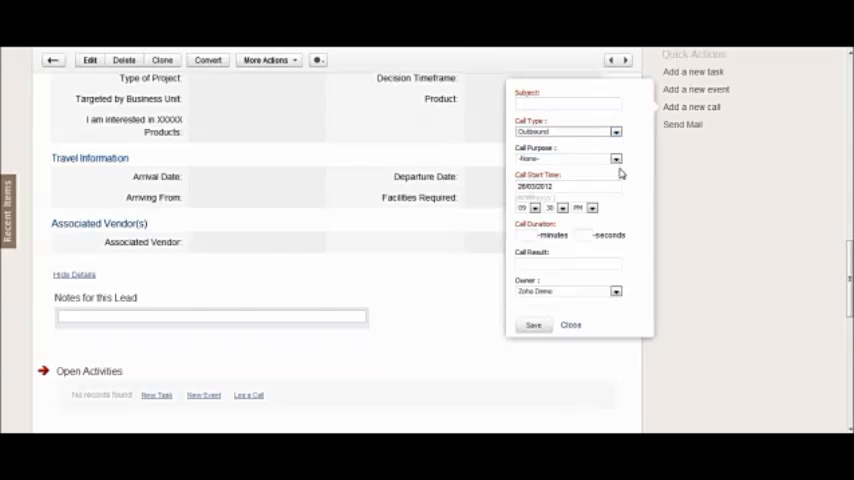
pyautogui.click(570, 324)
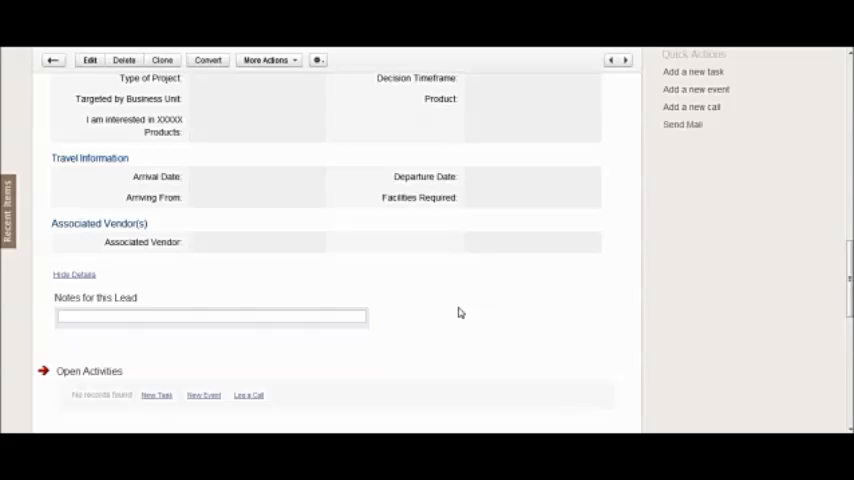
pyautogui.moveTo(248, 396)
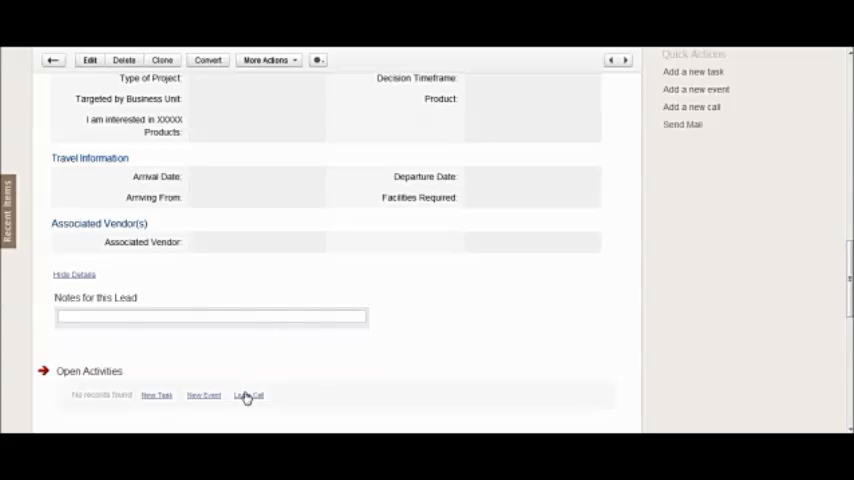
# Begin a new call with subject 'prospecting about product x,y,z' and purpose Prospecting.
pyautogui.scroll(-3)
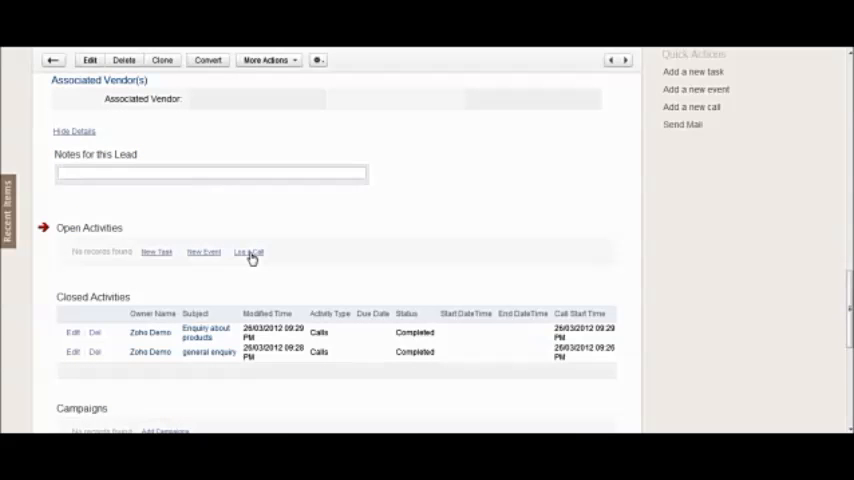
pyautogui.click(248, 252)
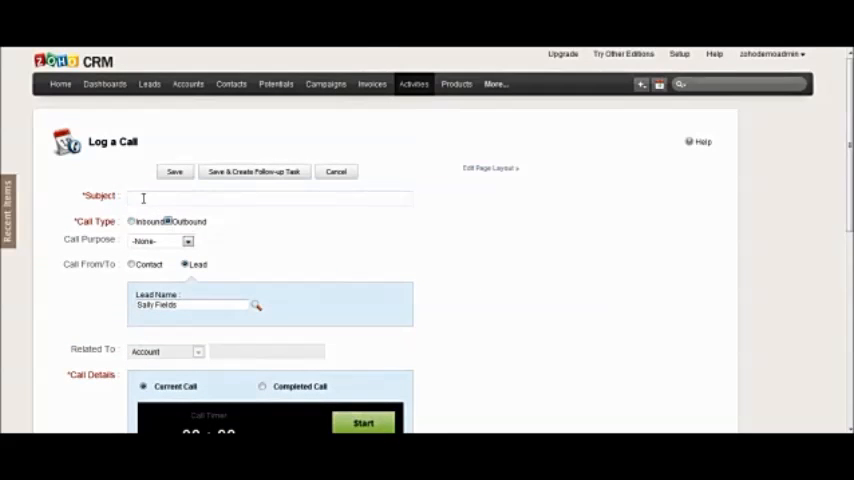
pyautogui.write('prospecting')
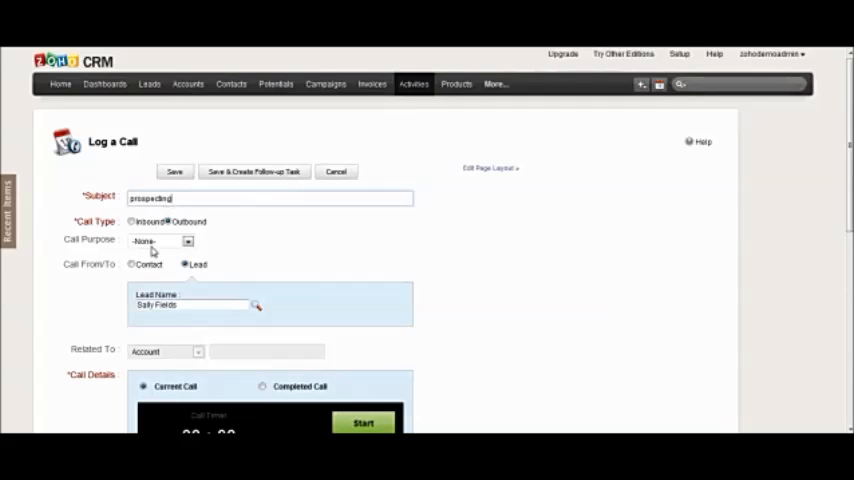
pyautogui.click(160, 240)
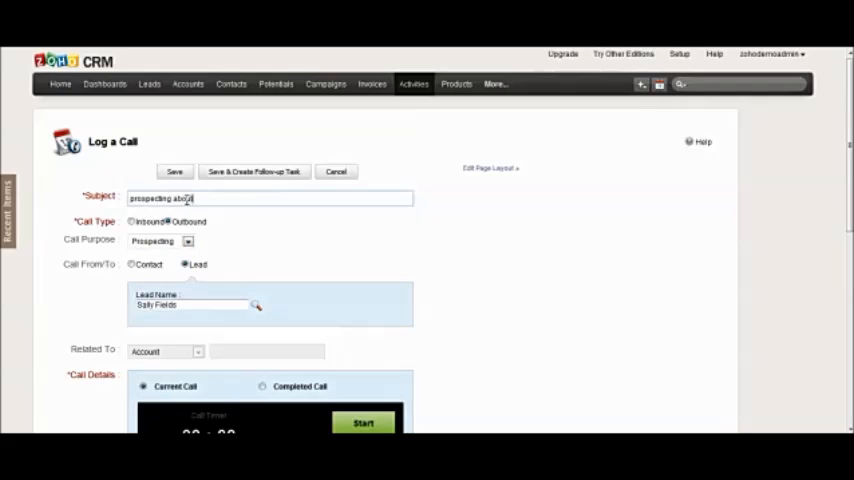
pyautogui.write('product x,y,z')
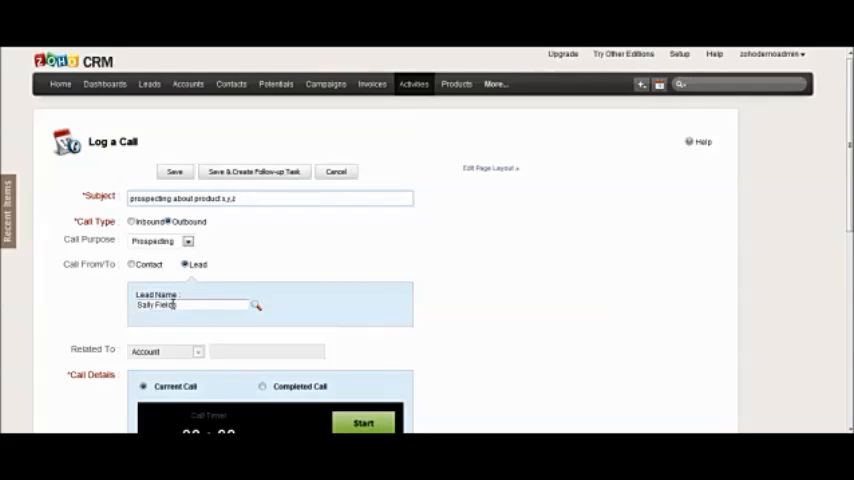
pyautogui.moveTo(312, 288)
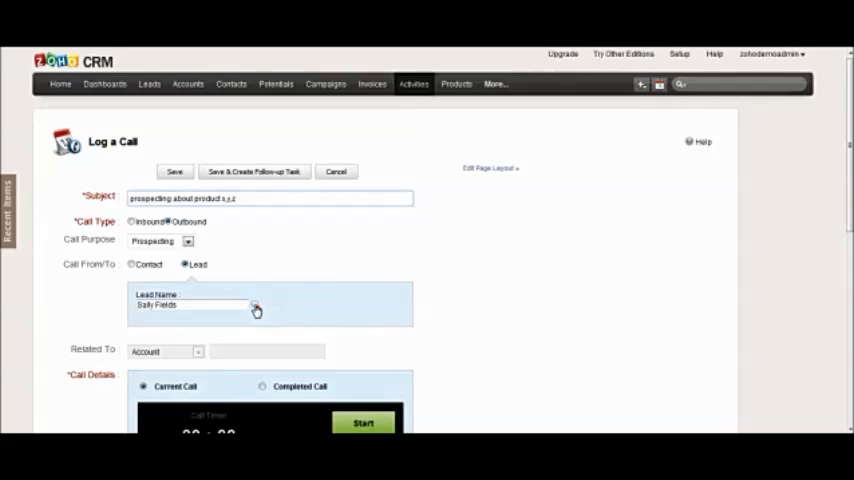
pyautogui.moveTo(566, 268)
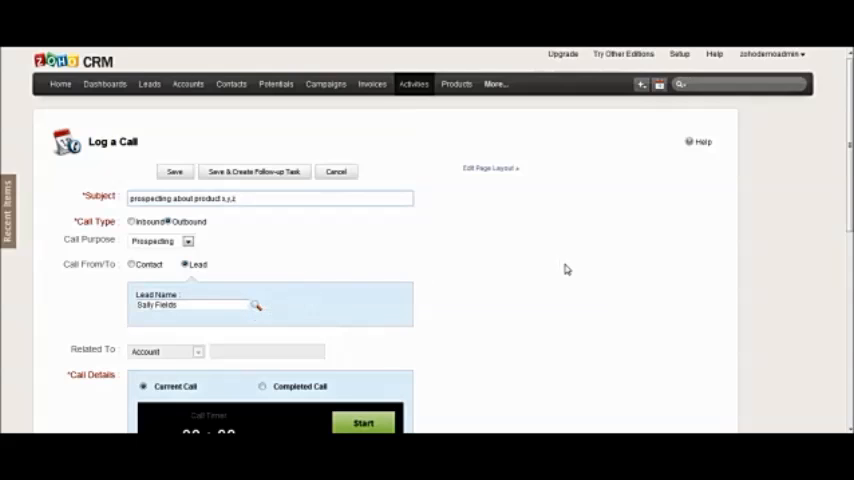
pyautogui.scroll(-3)
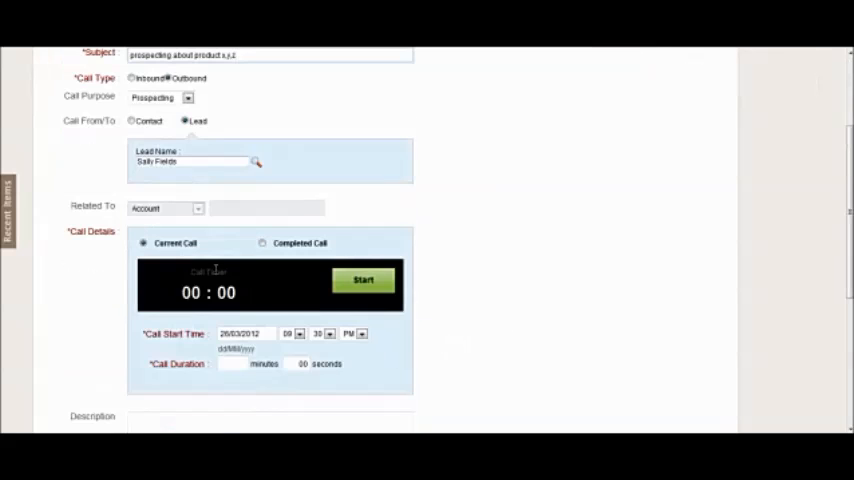
# Start the call timer and enter a description about completing details while calling.
pyautogui.click(364, 280)
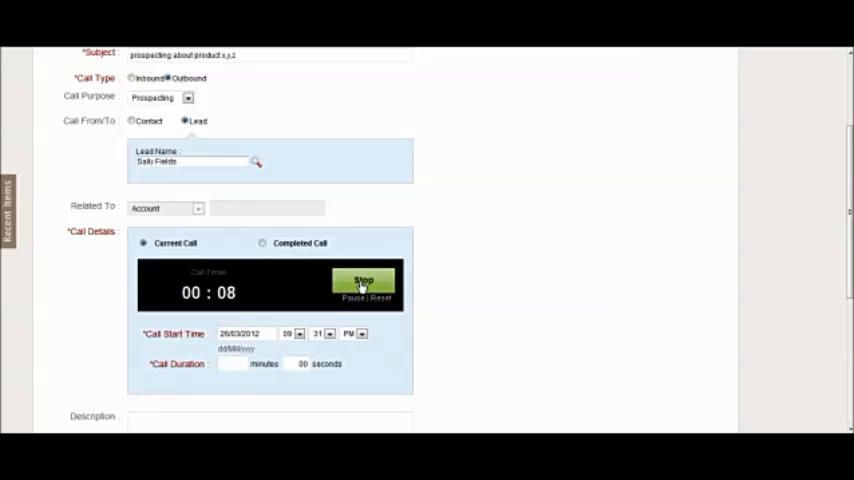
pyautogui.scroll(-3)
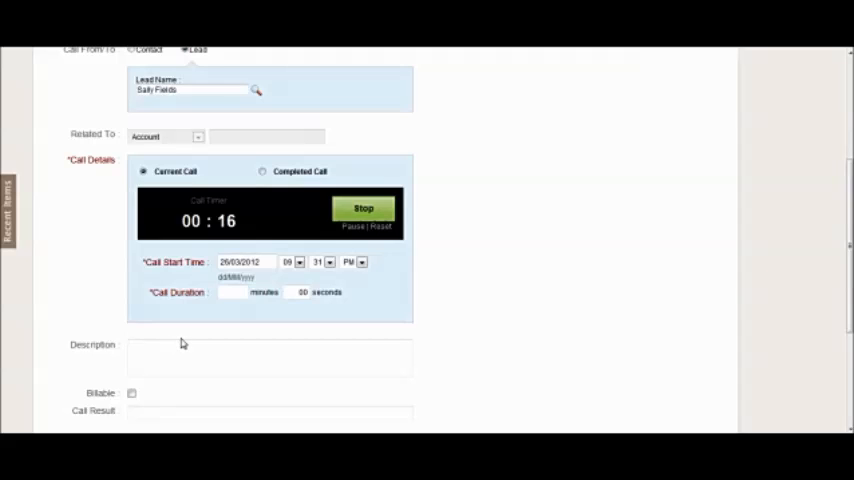
pyautogui.click(270, 356)
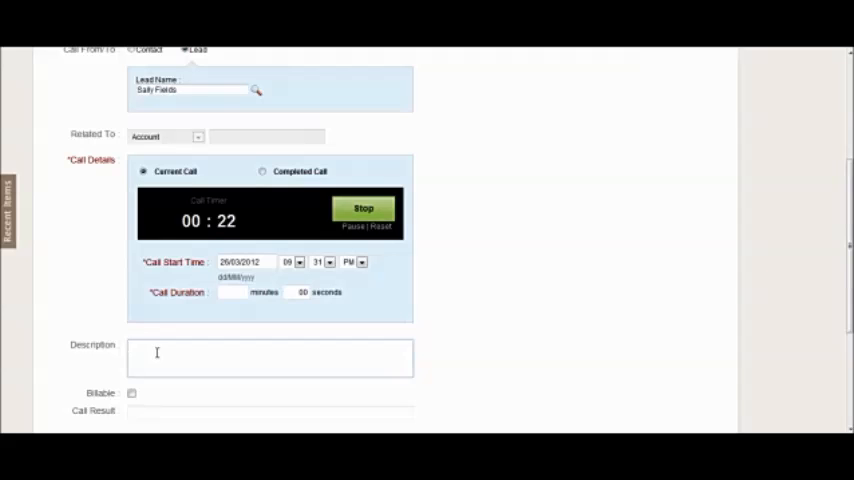
pyautogui.write('complete the descriptionn of')
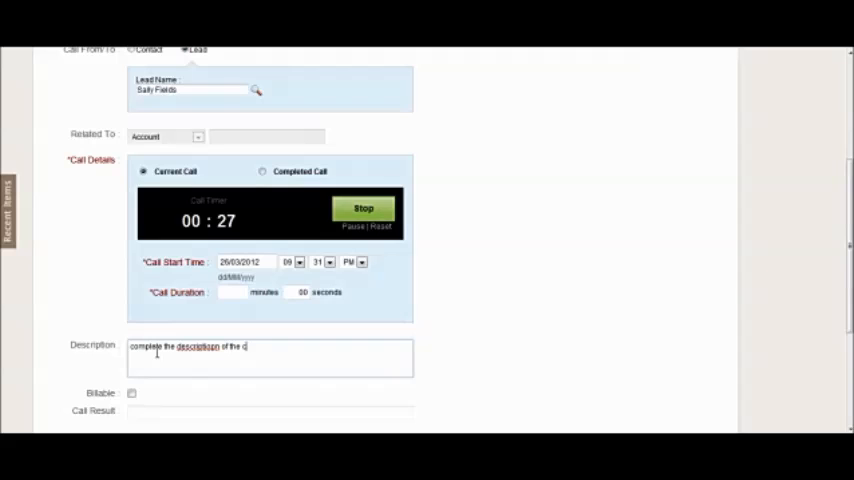
pyautogui.write('the call while you are')
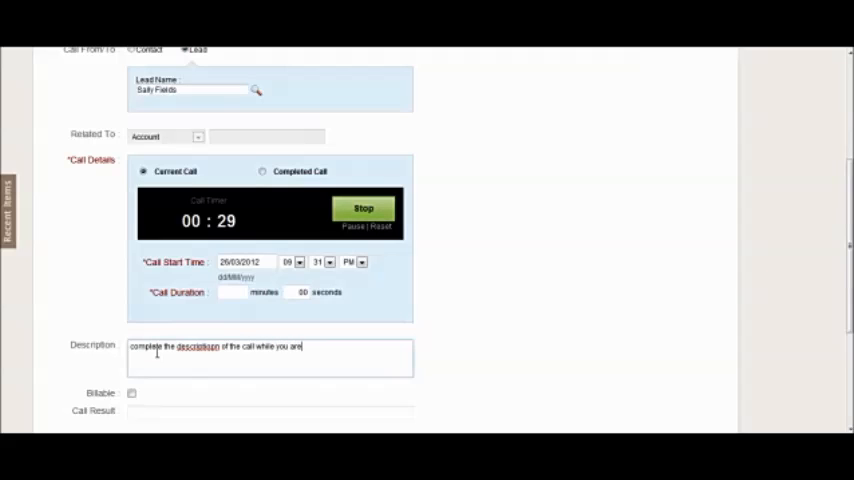
pyautogui.write('calling')
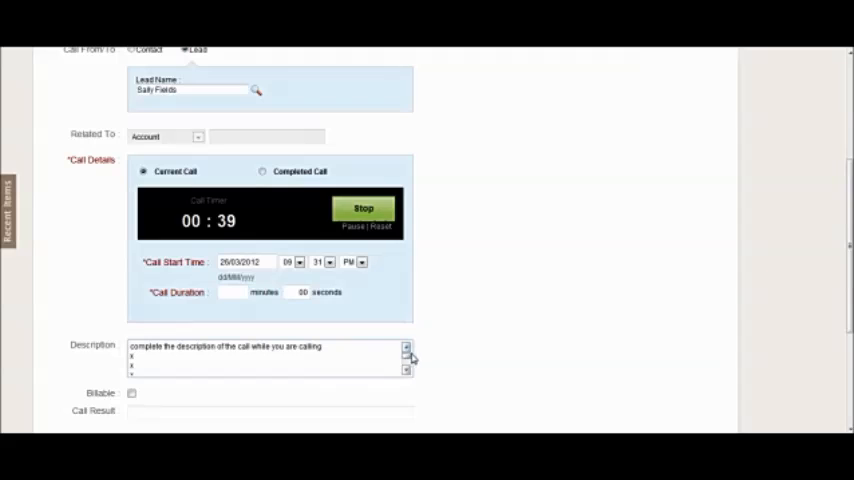
# Enter the call result 'positive call, wants a quote'.
pyautogui.click(270, 412)
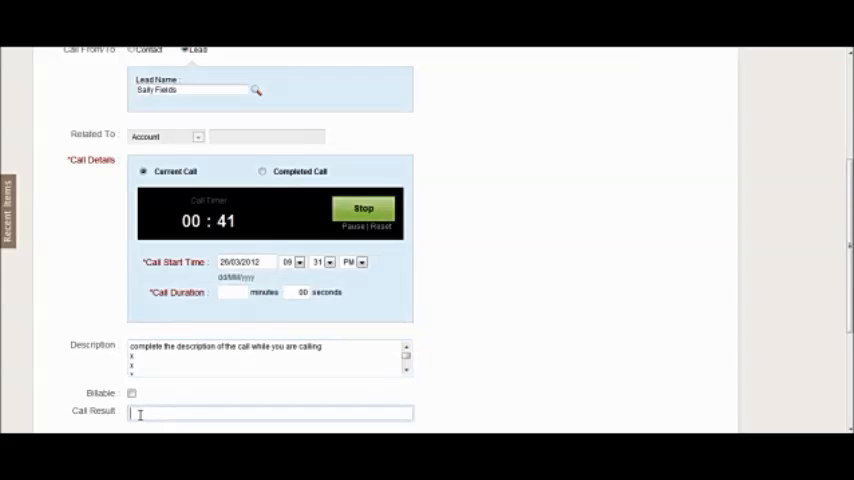
pyautogui.write('positive call, wants a quote')
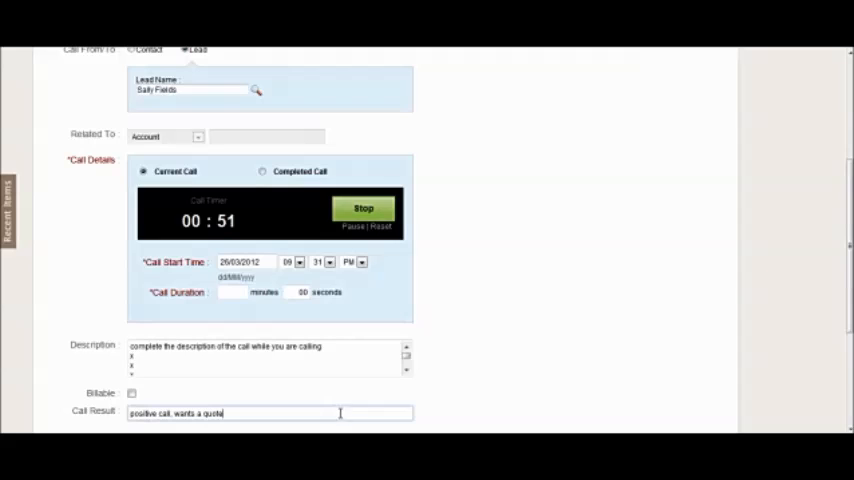
pyautogui.moveTo(444, 390)
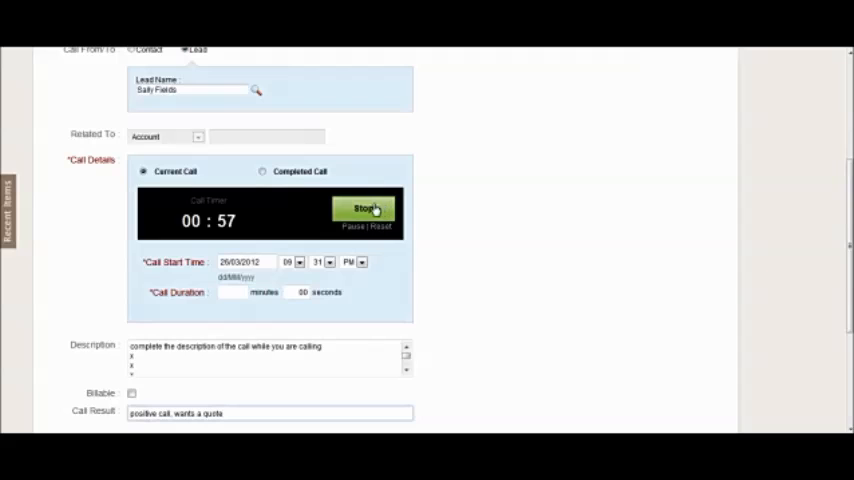
# Stop the timer at 59 seconds and save the call with a follow-up task.
pyautogui.click(364, 210)
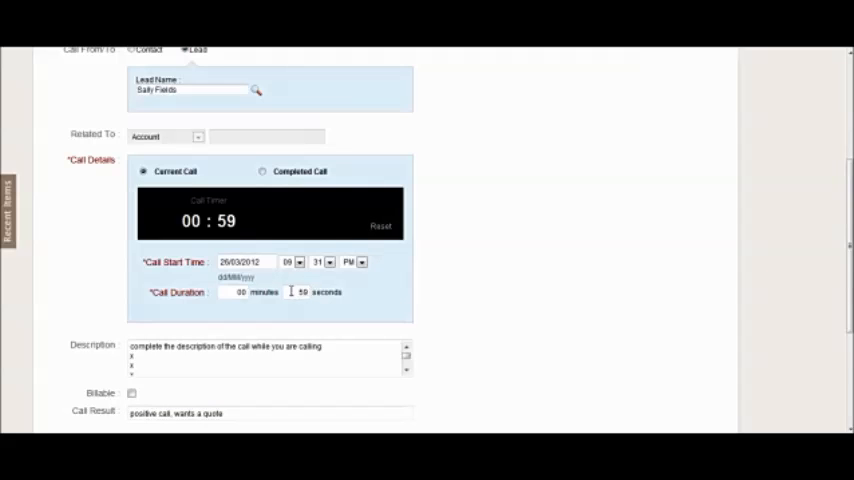
pyautogui.scroll(-3)
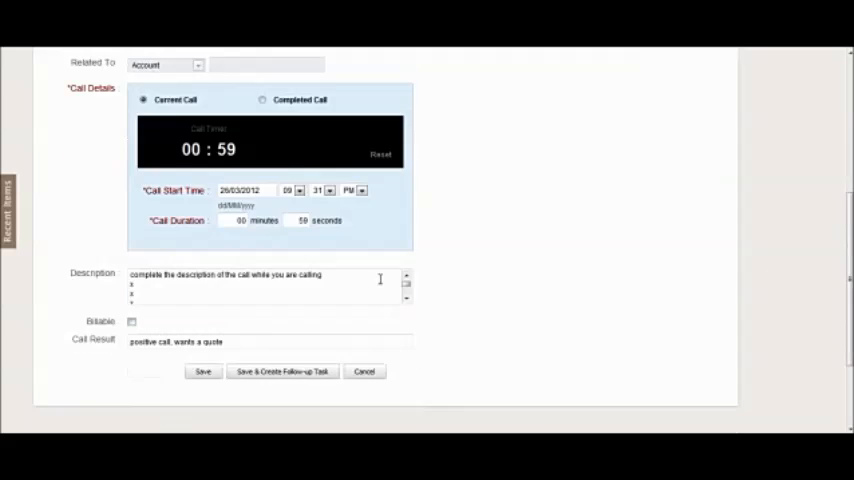
pyautogui.scroll(-3)
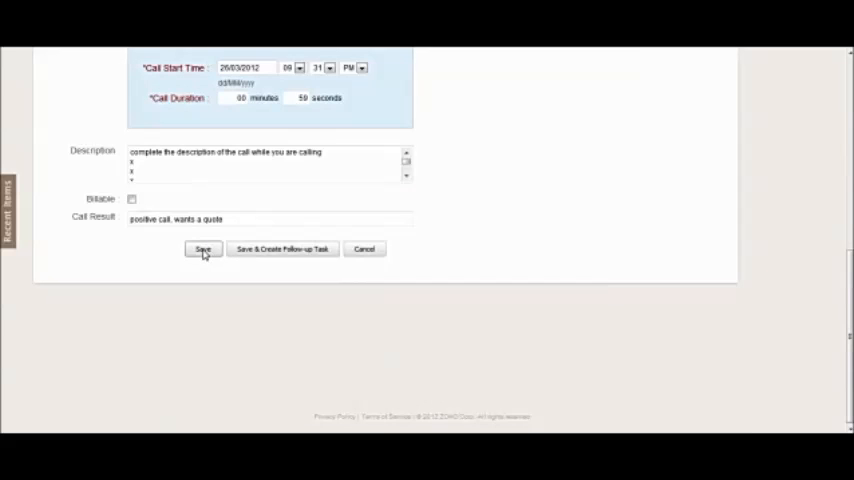
pyautogui.moveTo(284, 252)
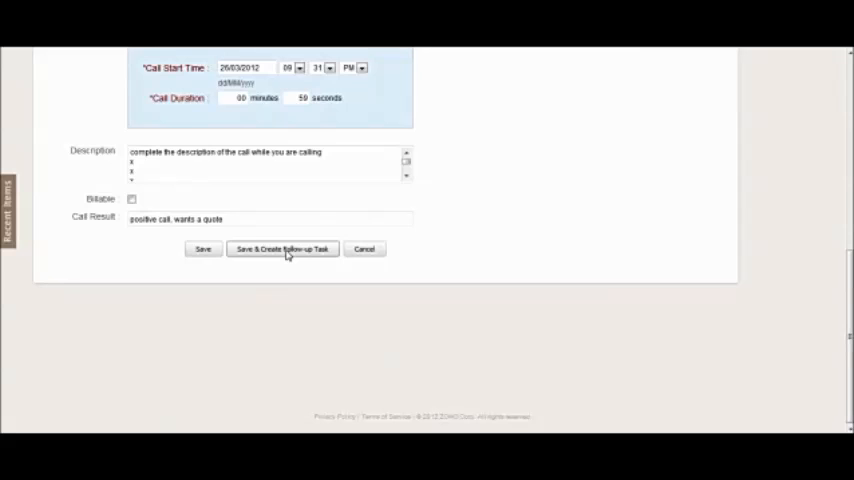
pyautogui.click(282, 250)
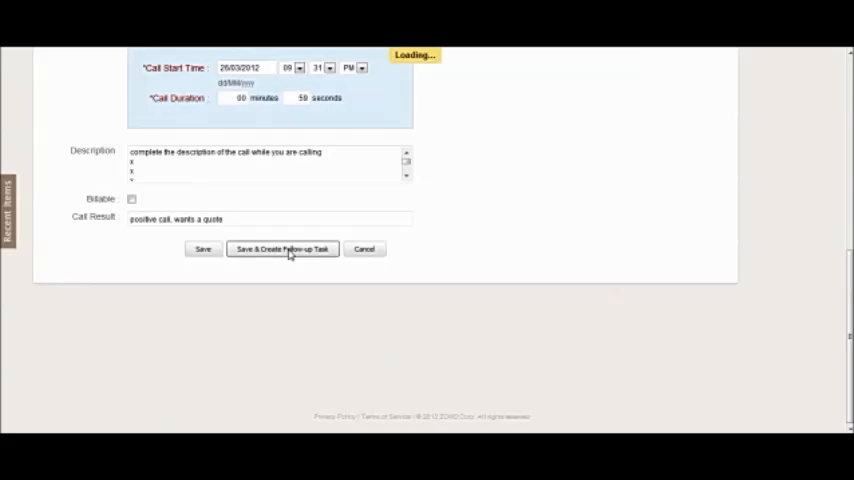
# Give the task subject 'Send quote' and due date 27/03/2012.
pyautogui.click(284, 250)
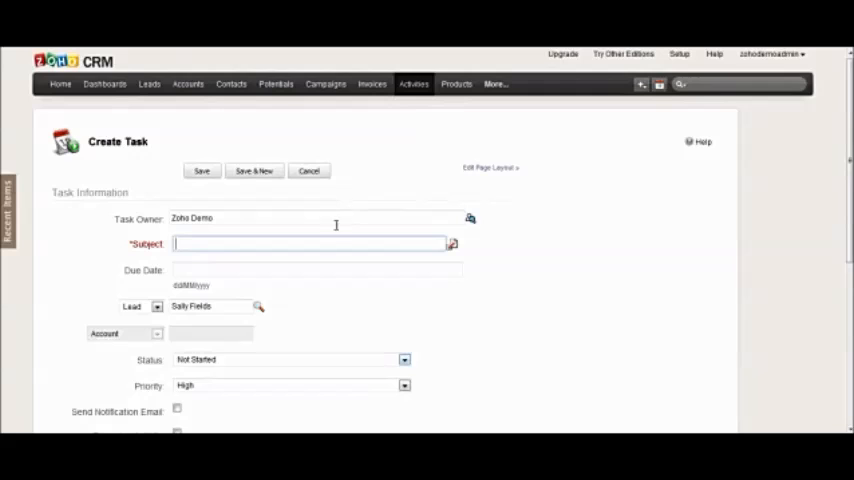
pyautogui.write('S')
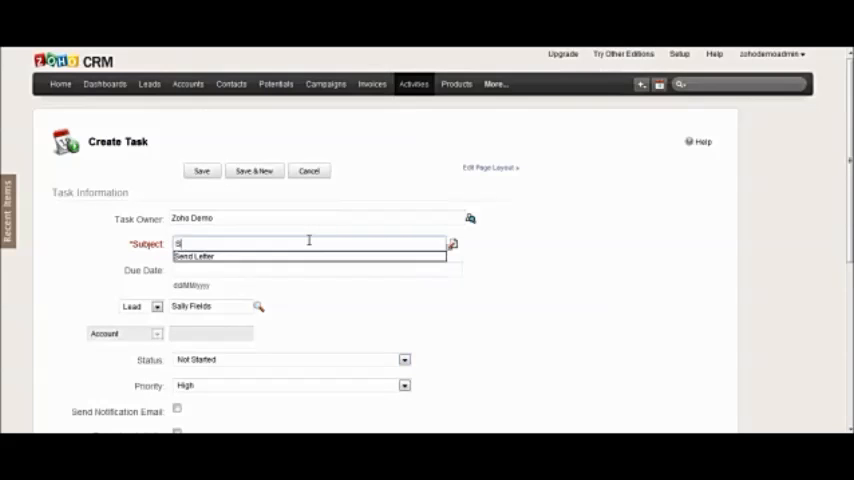
pyautogui.write('Send quote')
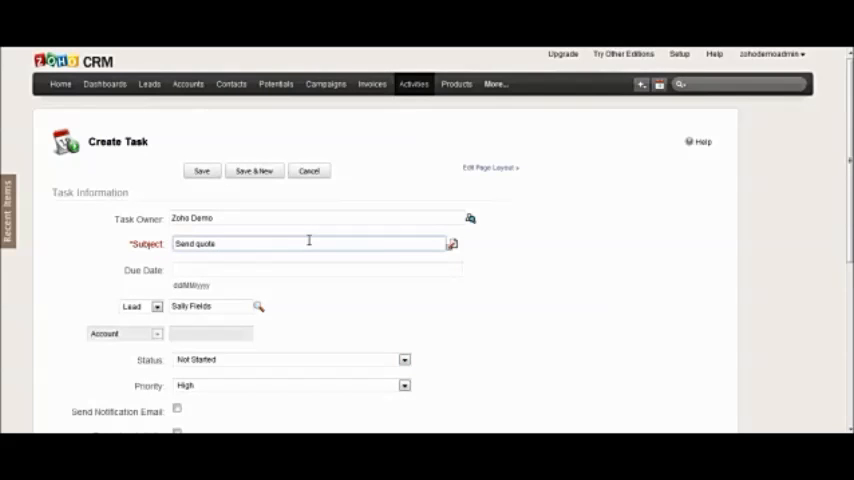
pyautogui.click(316, 268)
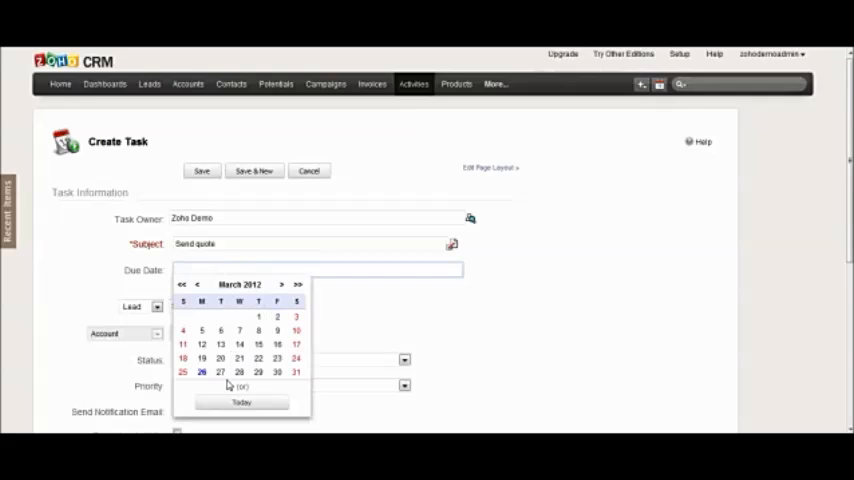
pyautogui.click(220, 372)
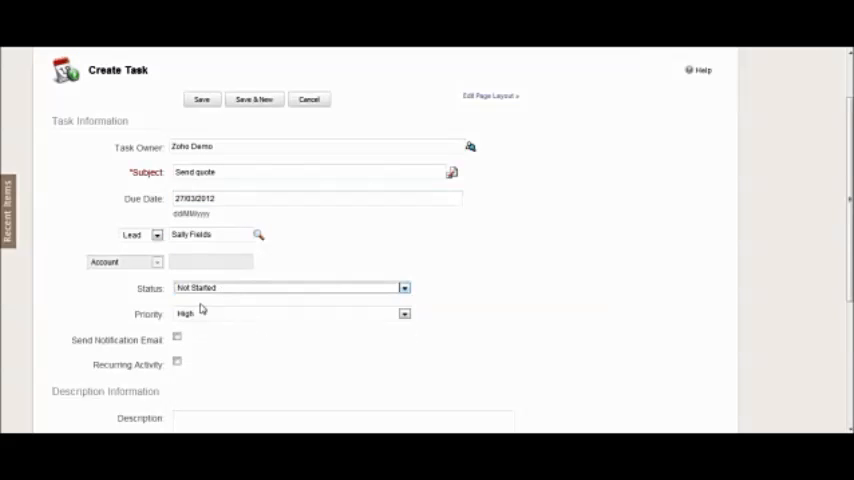
# Describe the task as 'Send quote for products x,y' and save it.
pyautogui.scroll(-3)
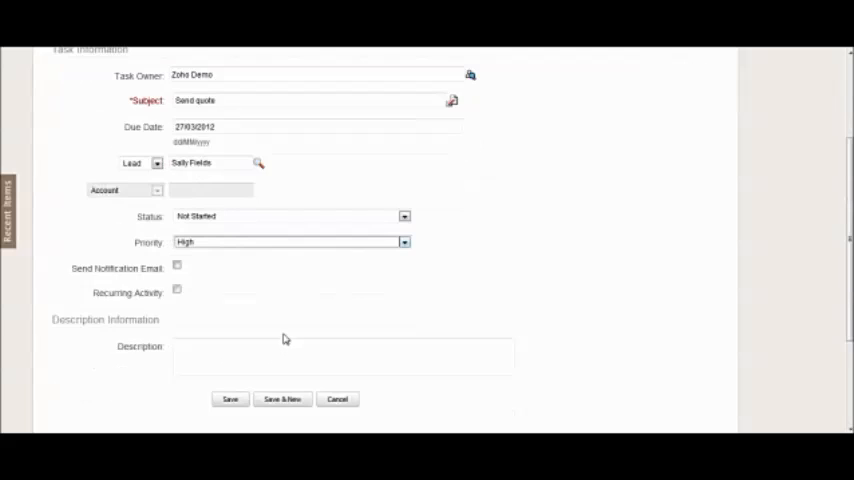
pyautogui.click(176, 268)
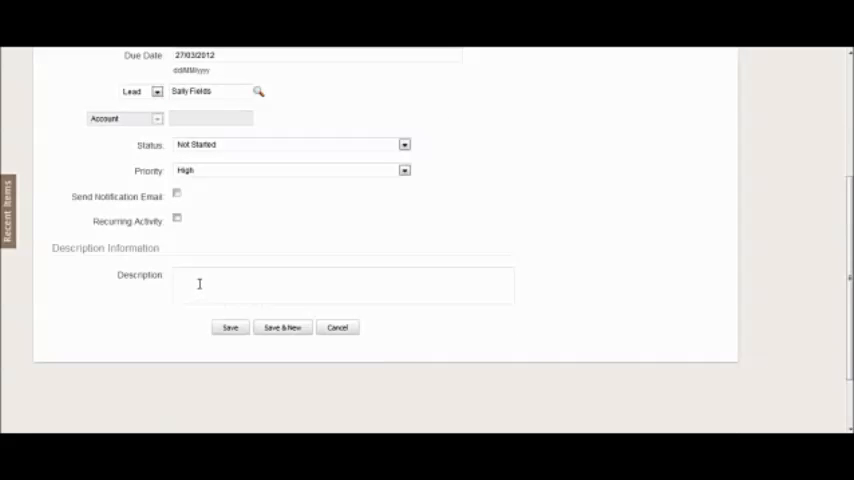
pyautogui.write('Send quote')
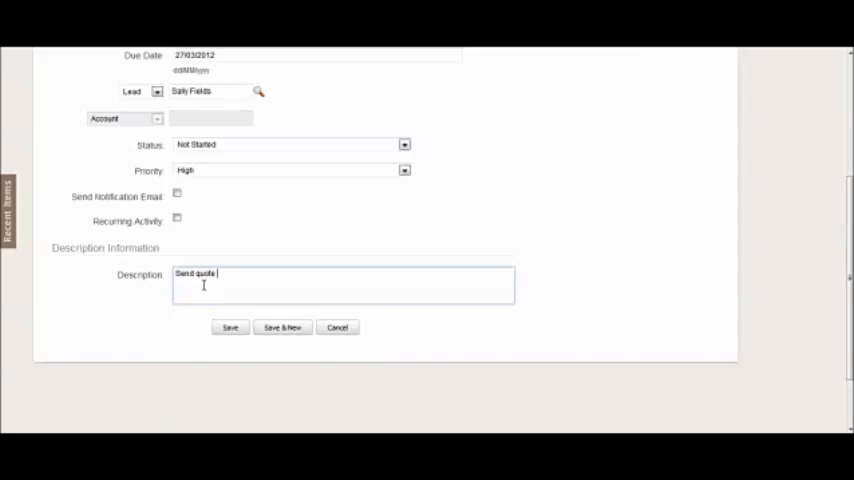
pyautogui.write('for products')
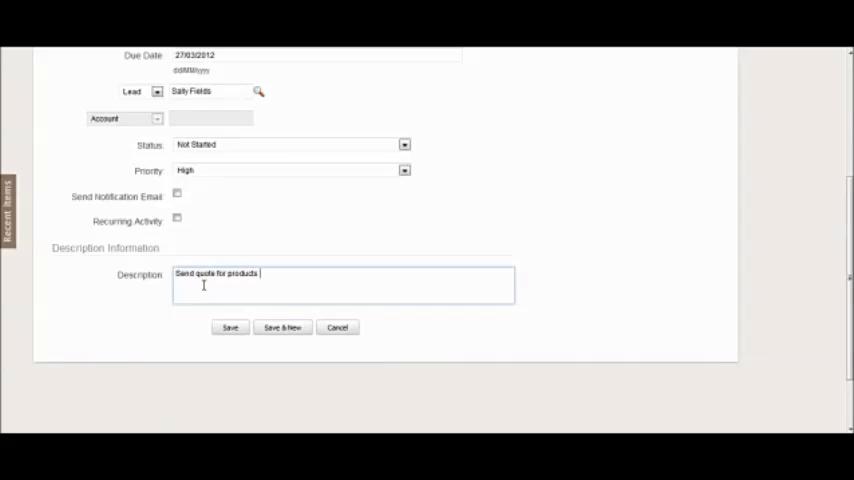
pyautogui.write('x,y')
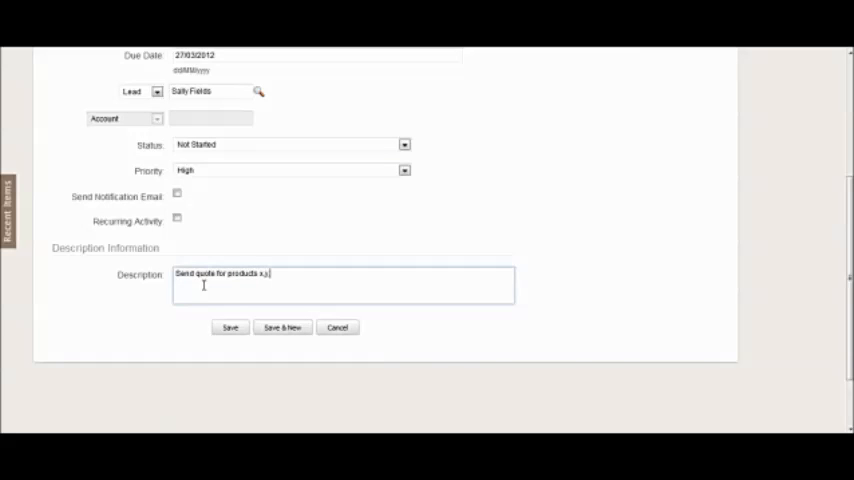
pyautogui.click(230, 328)
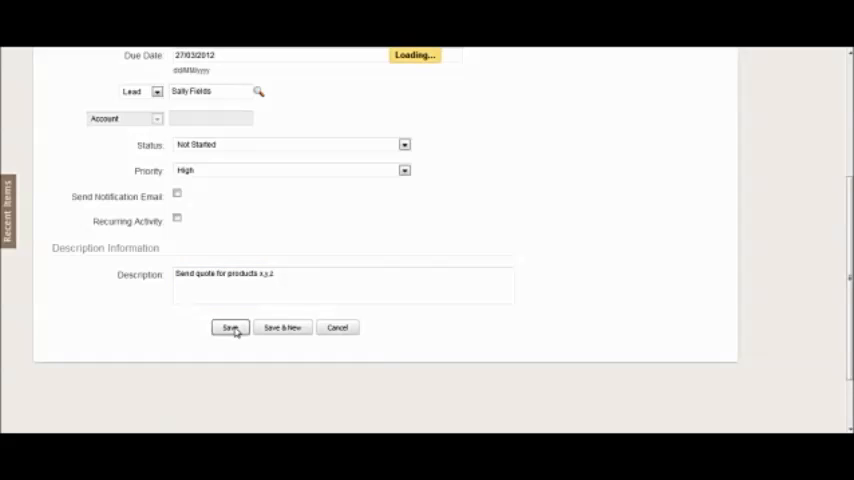
pyautogui.click(230, 328)
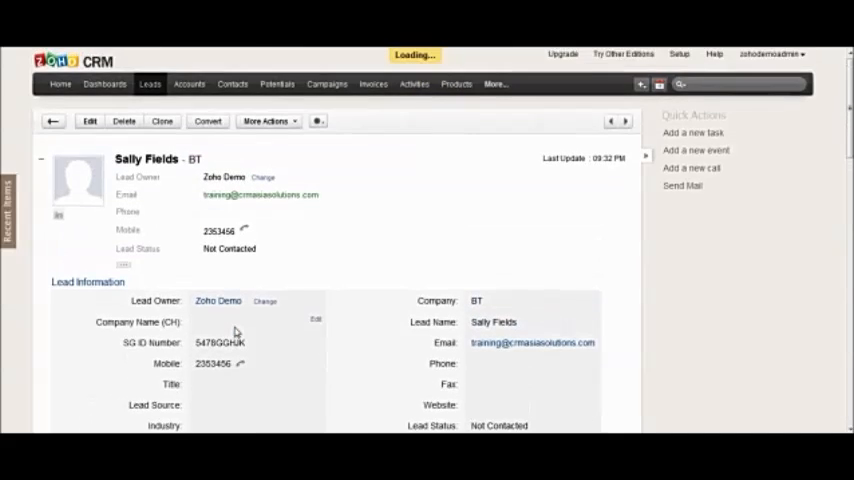
pyautogui.scroll(-3)
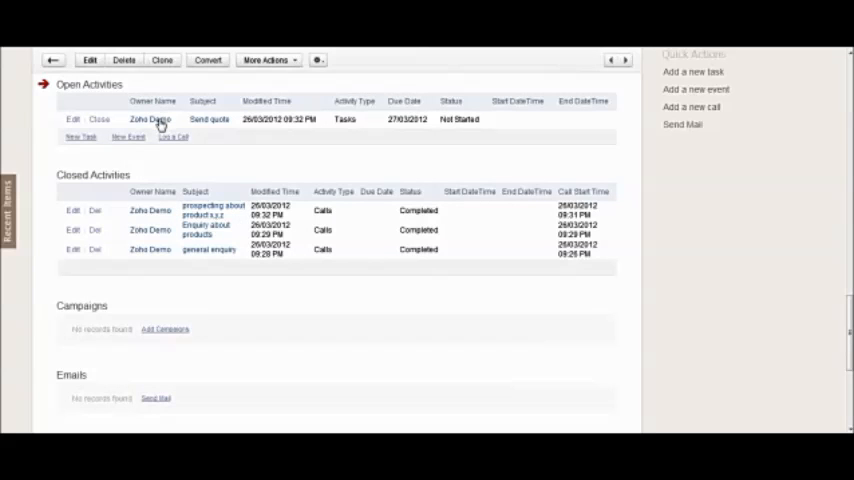
pyautogui.moveTo(82, 90)
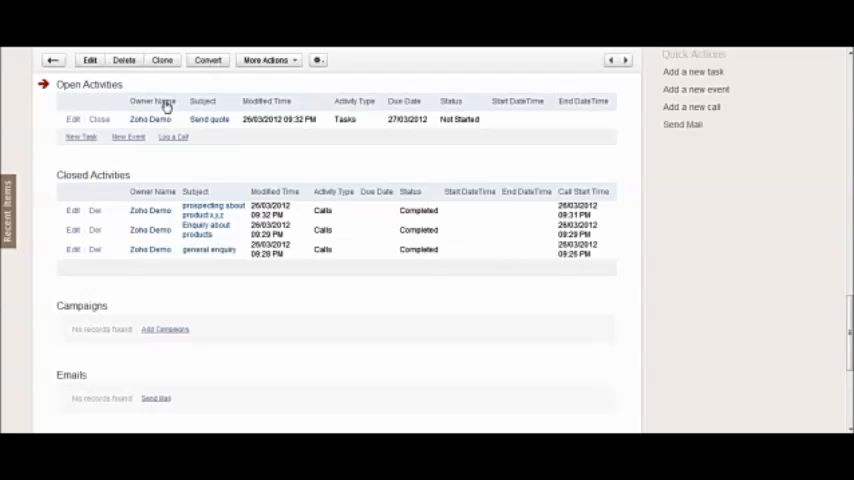
pyautogui.moveTo(312, 168)
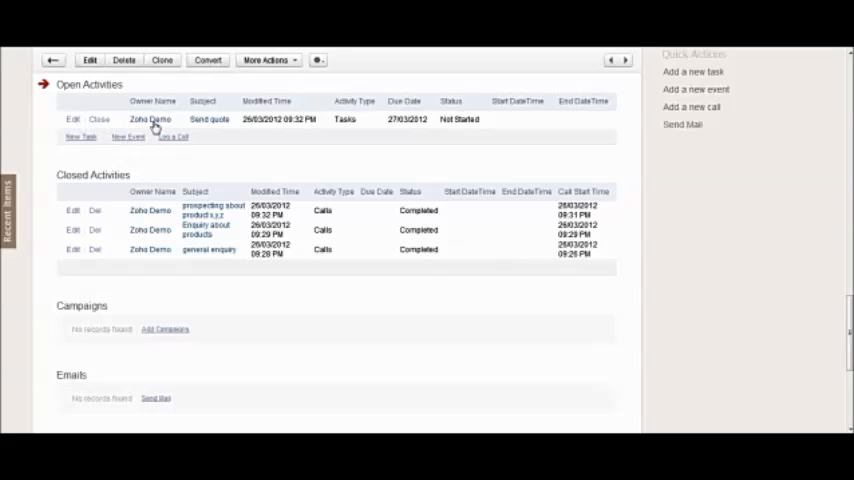
pyautogui.moveTo(350, 132)
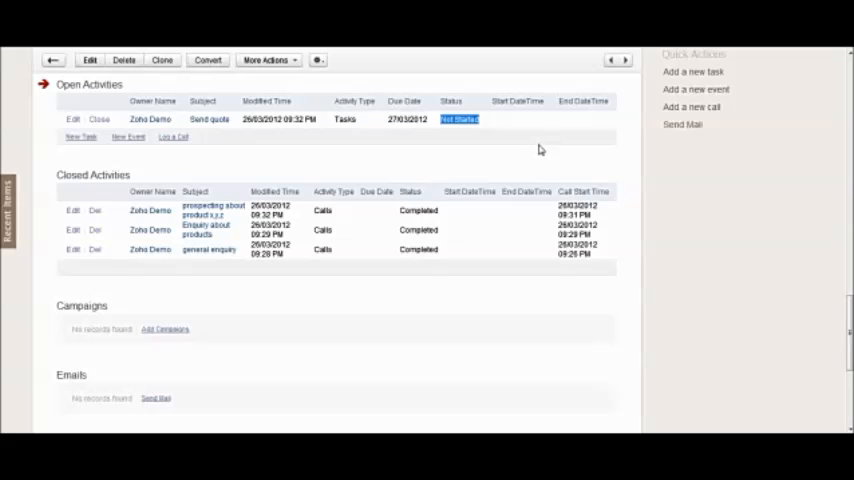
pyautogui.moveTo(28, 116)
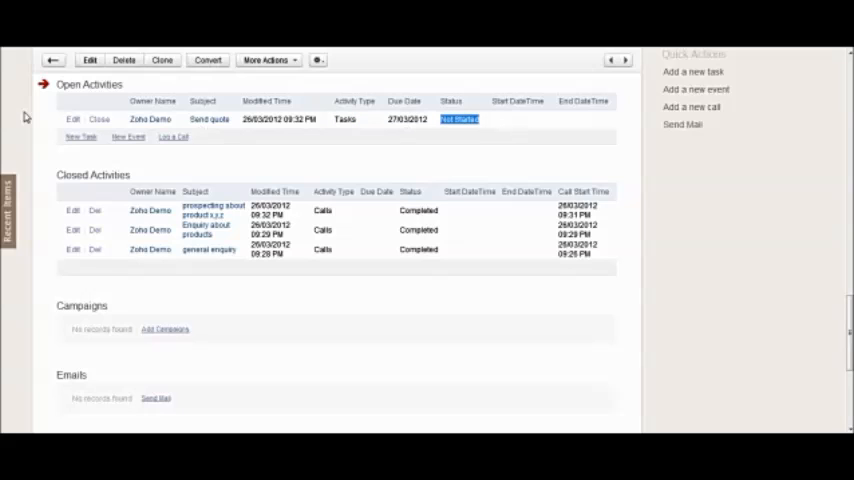
pyautogui.moveTo(110, 112)
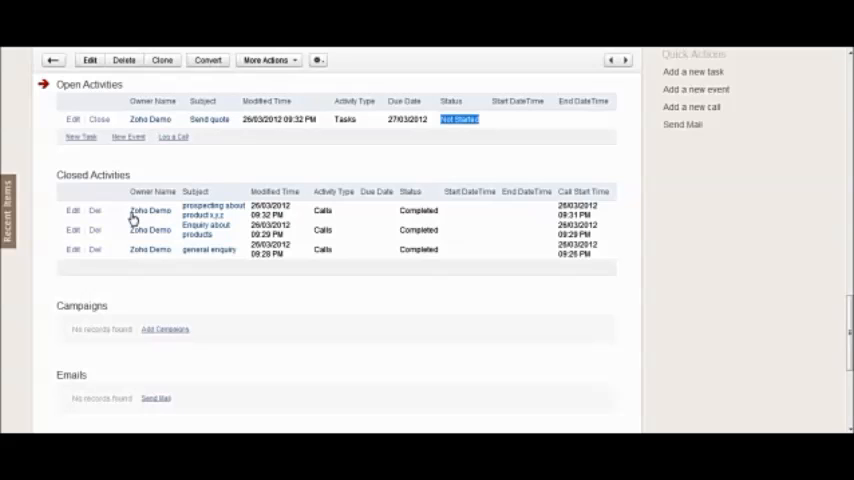
pyautogui.moveTo(400, 212)
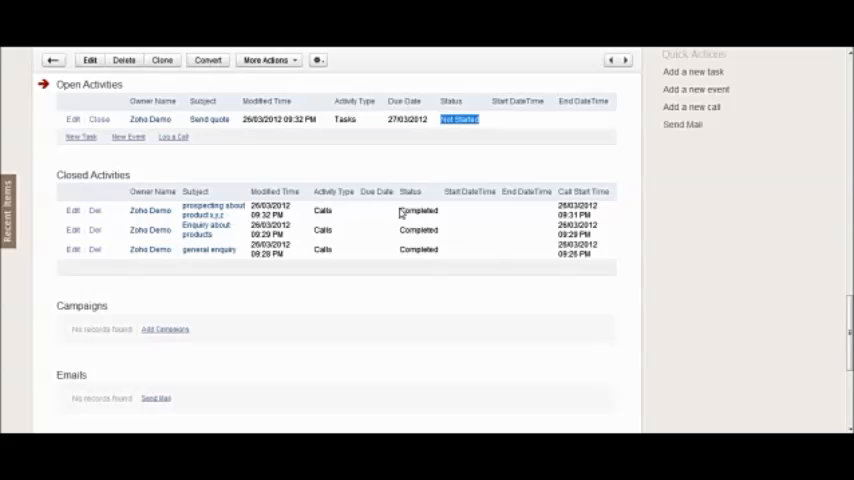
pyautogui.scroll(3)
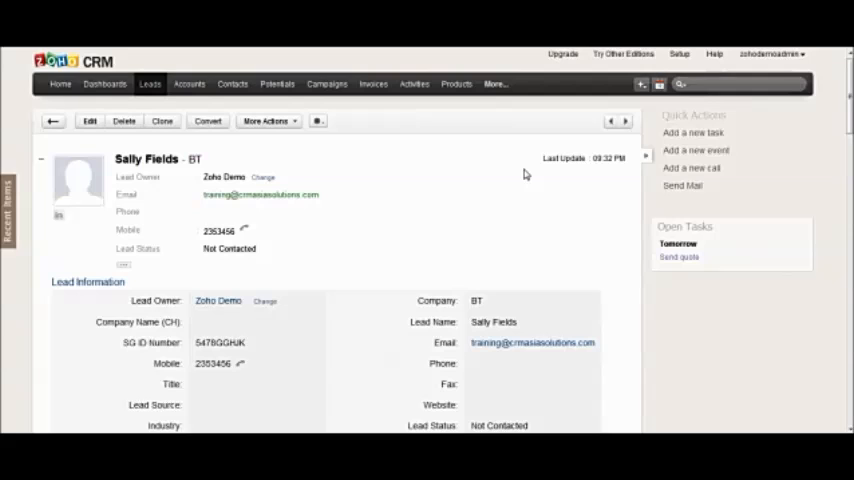
# Reach the Todays Calls report under Activity Reports, listing the three logged calls.
pyautogui.click(412, 84)
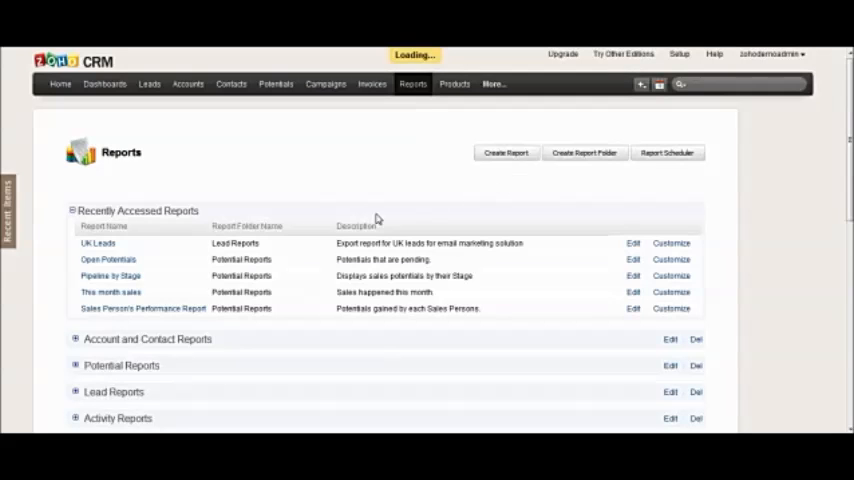
pyautogui.scroll(-3)
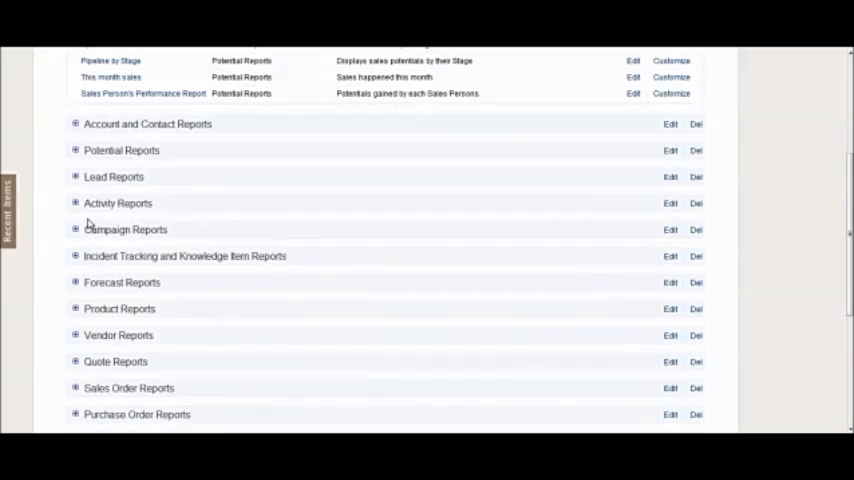
pyautogui.click(76, 204)
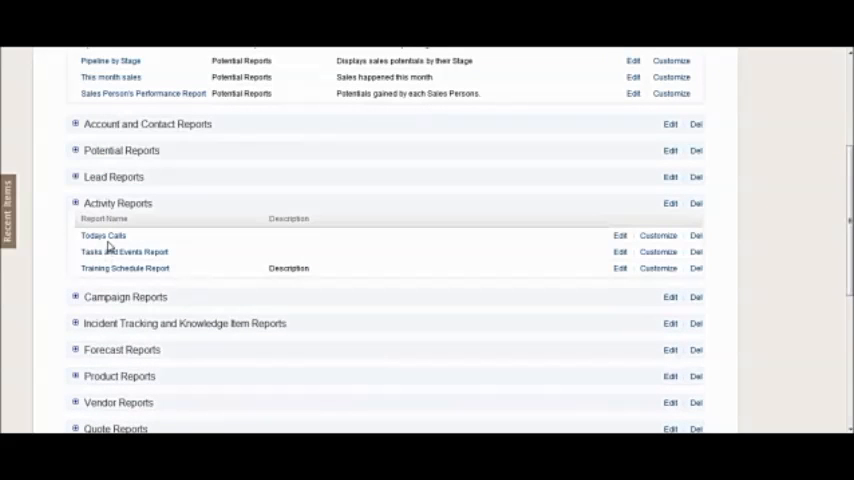
pyautogui.moveTo(248, 240)
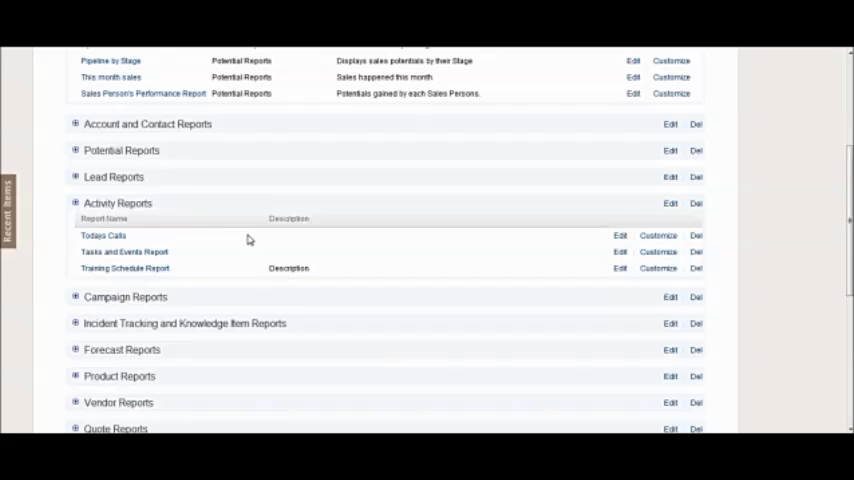
pyautogui.click(102, 236)
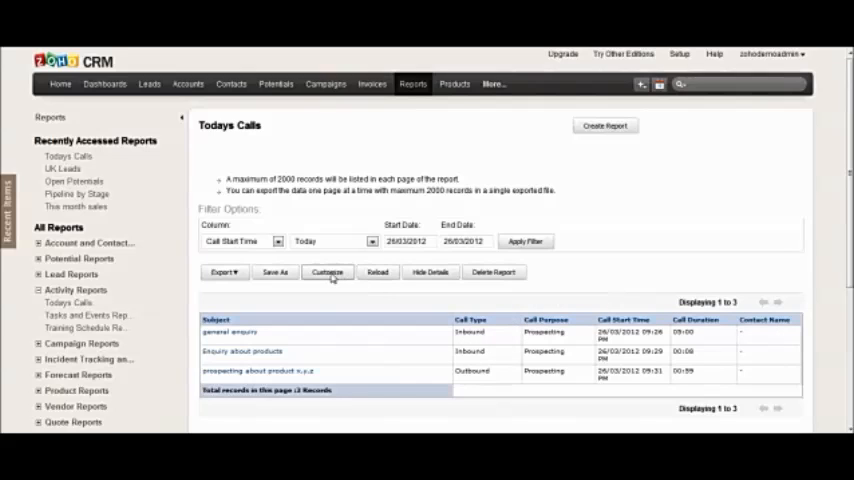
pyautogui.moveTo(328, 272)
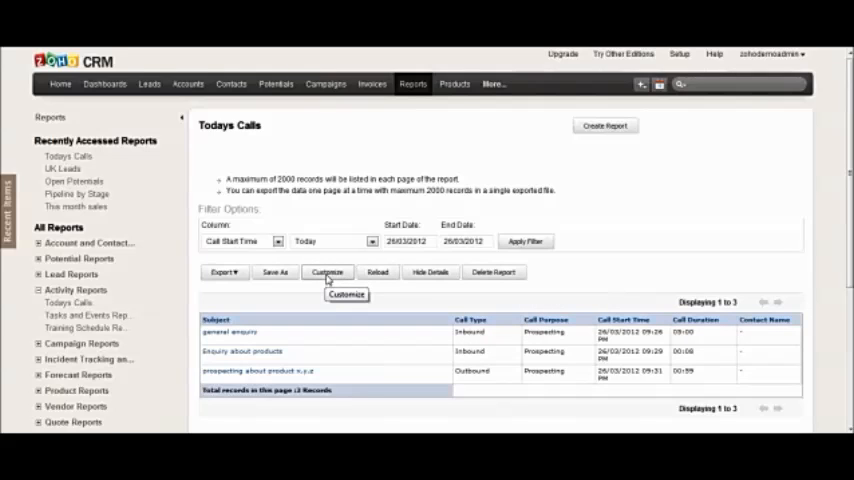
pyautogui.moveTo(798, 224)
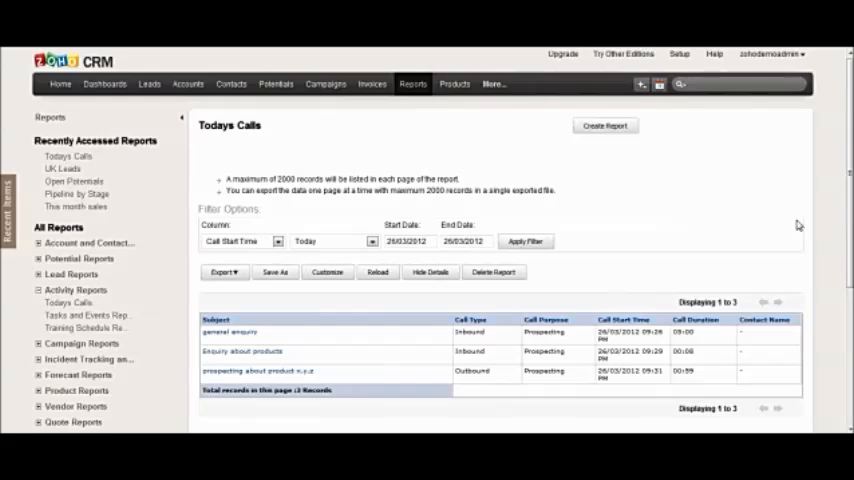